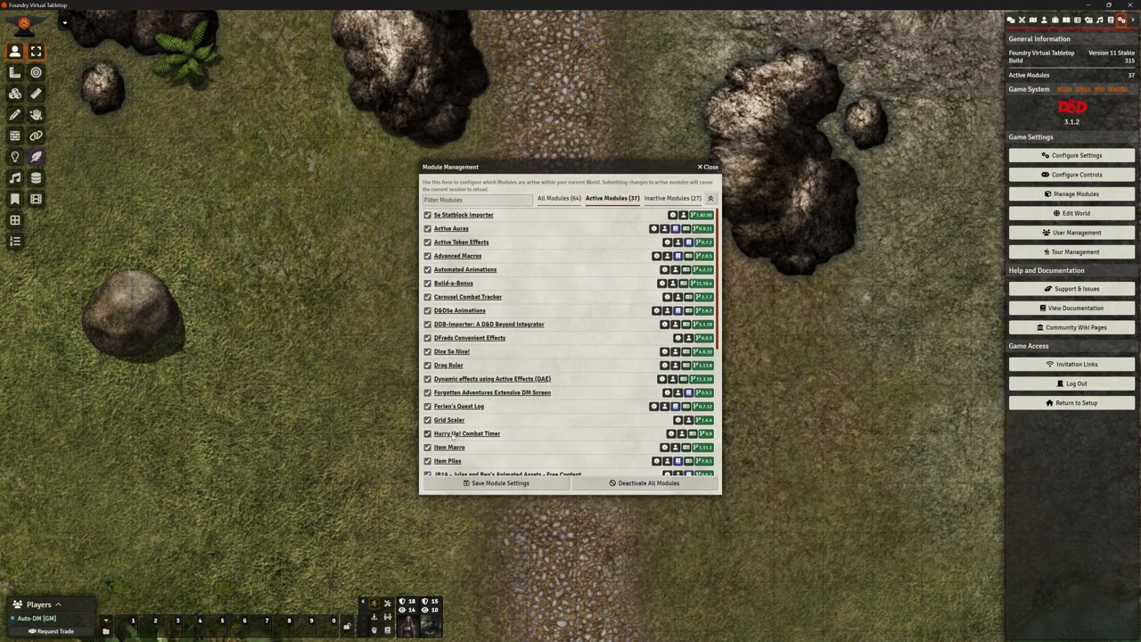
{"action": "mouse_move", "coordinate": [493, 447]}
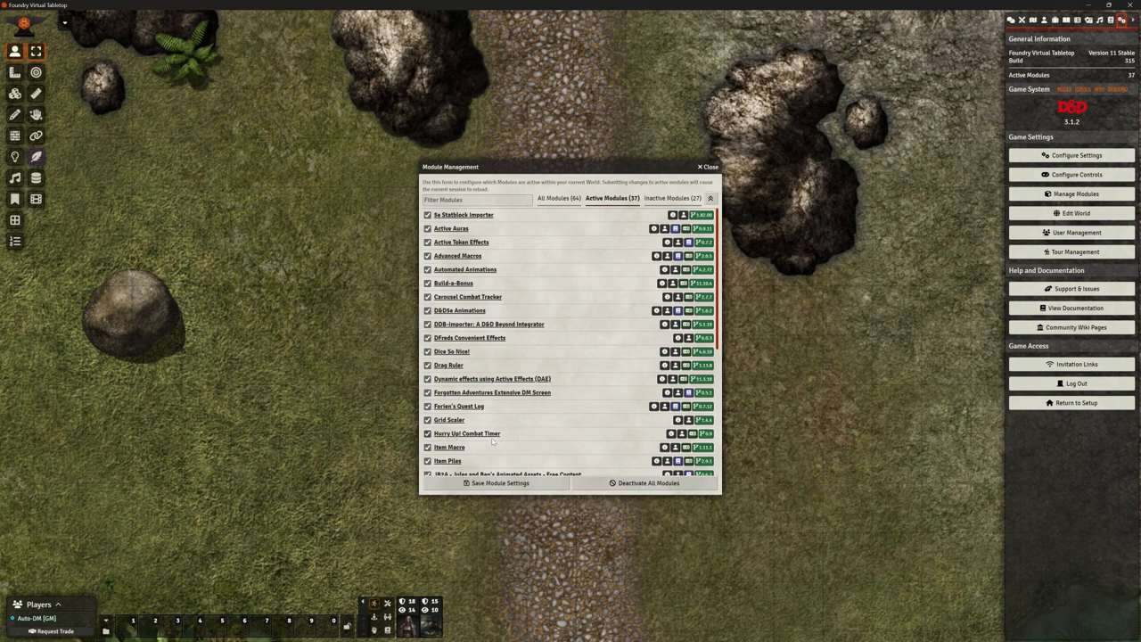
{"action": "mouse_move", "coordinate": [498, 439]}
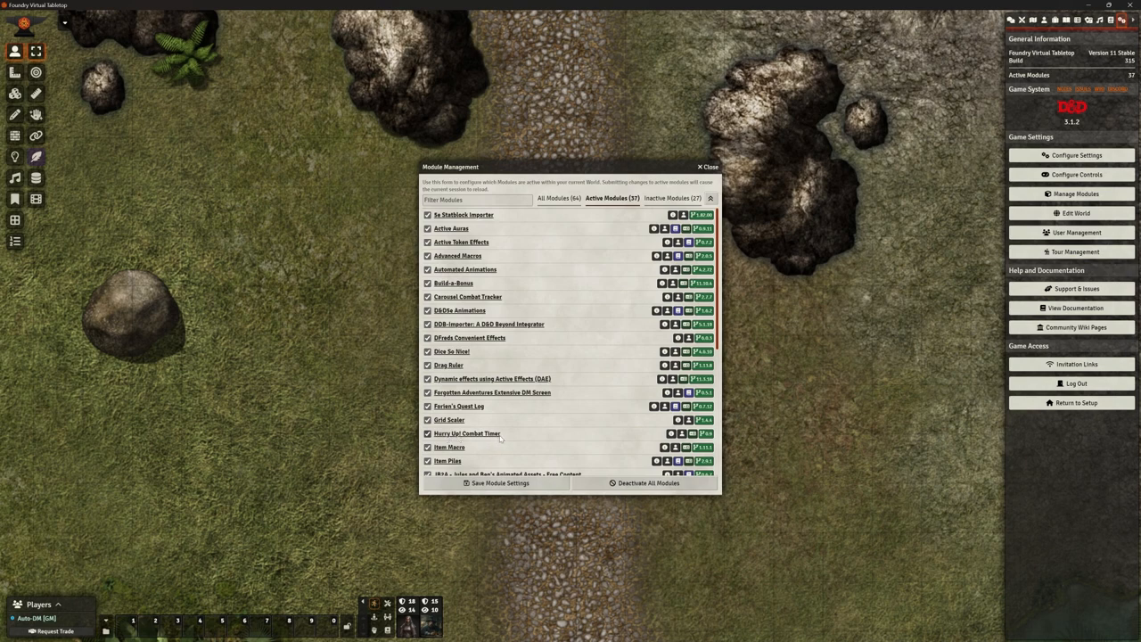
Step: Close Module Management after confirming Hurry Up! Combat Timer is enabled, returning to the battle map
{"action": "left_click", "coordinate": [705, 167]}
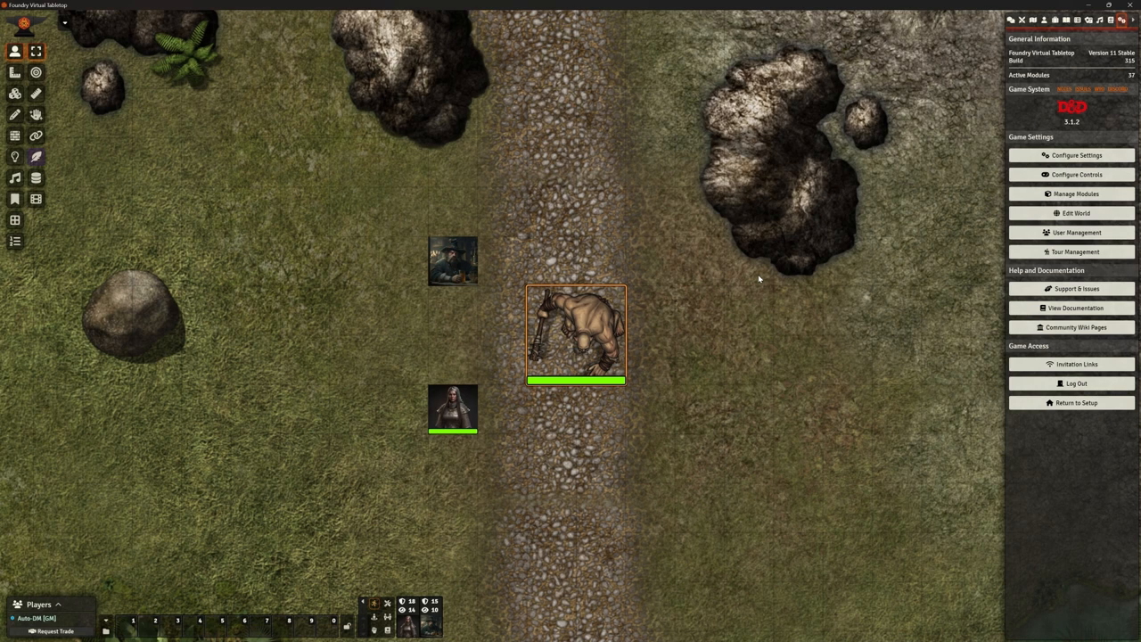
{"action": "mouse_move", "coordinate": [345, 214]}
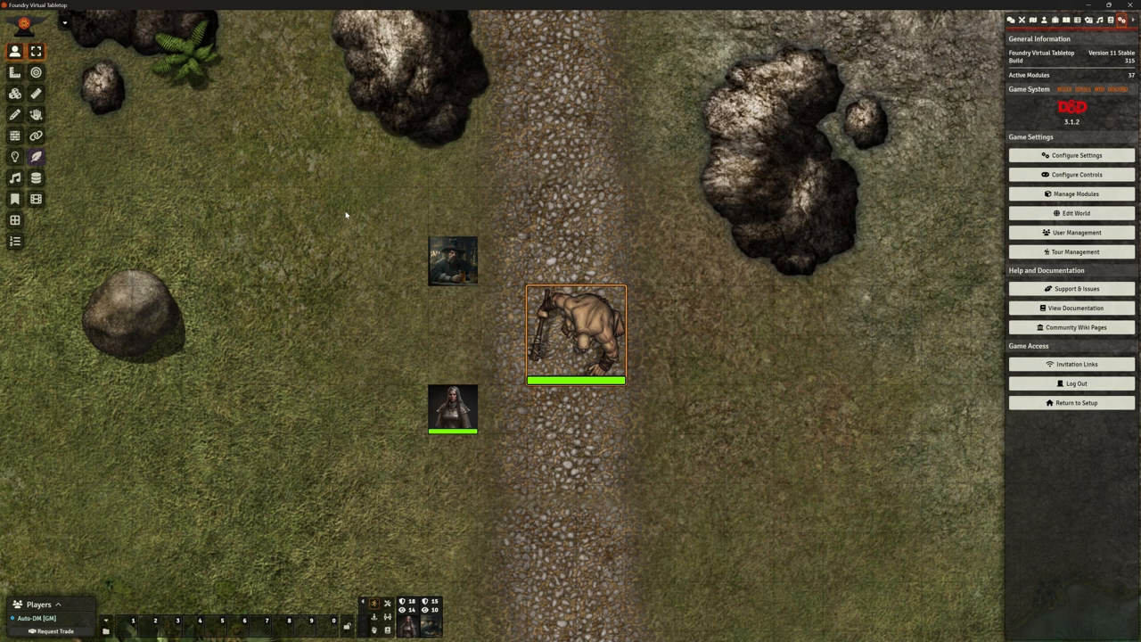
{"action": "mouse_move", "coordinate": [584, 335]}
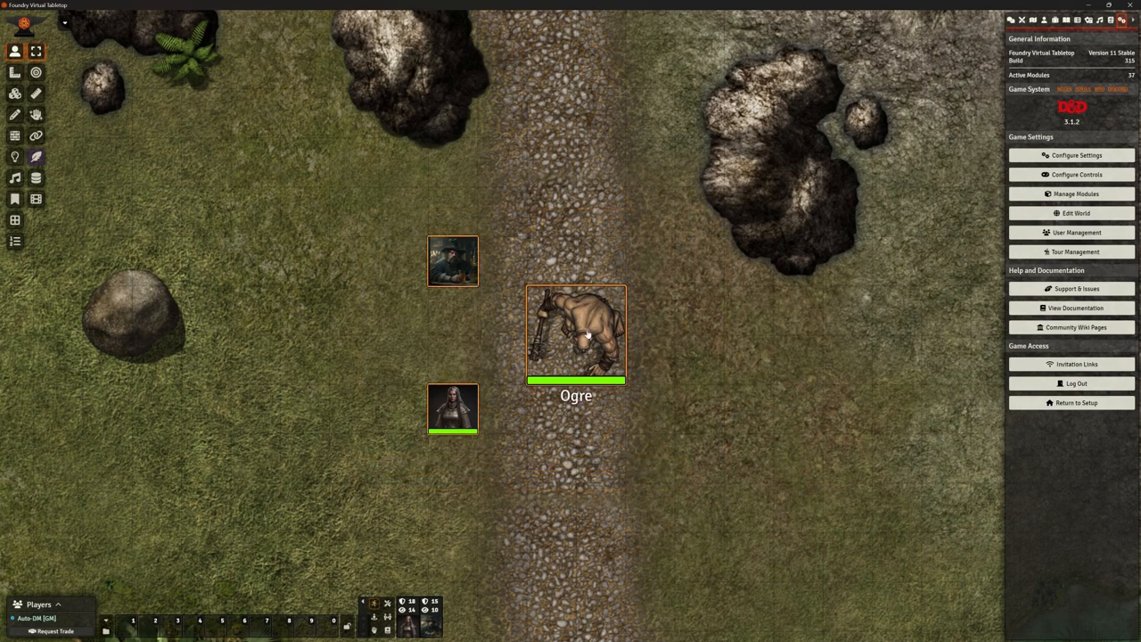
Step: Select the Ogre token and move it one square to the left on the road
{"action": "left_click", "coordinate": [576, 335]}
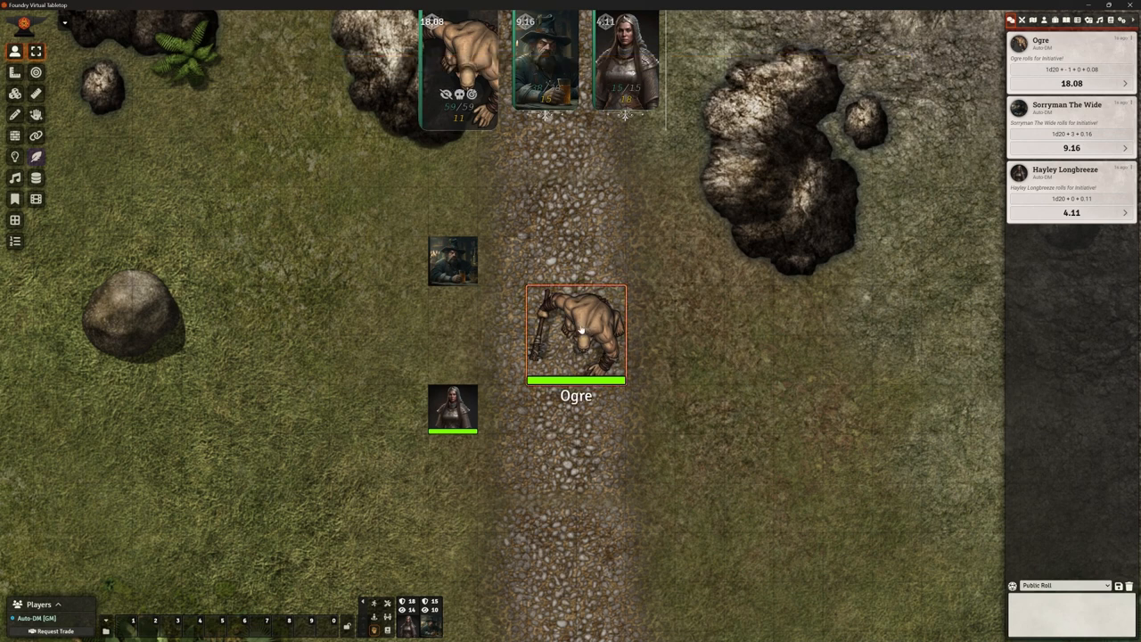
{"action": "left_click_drag", "start_coordinate": [576, 332], "coordinate": [527, 333]}
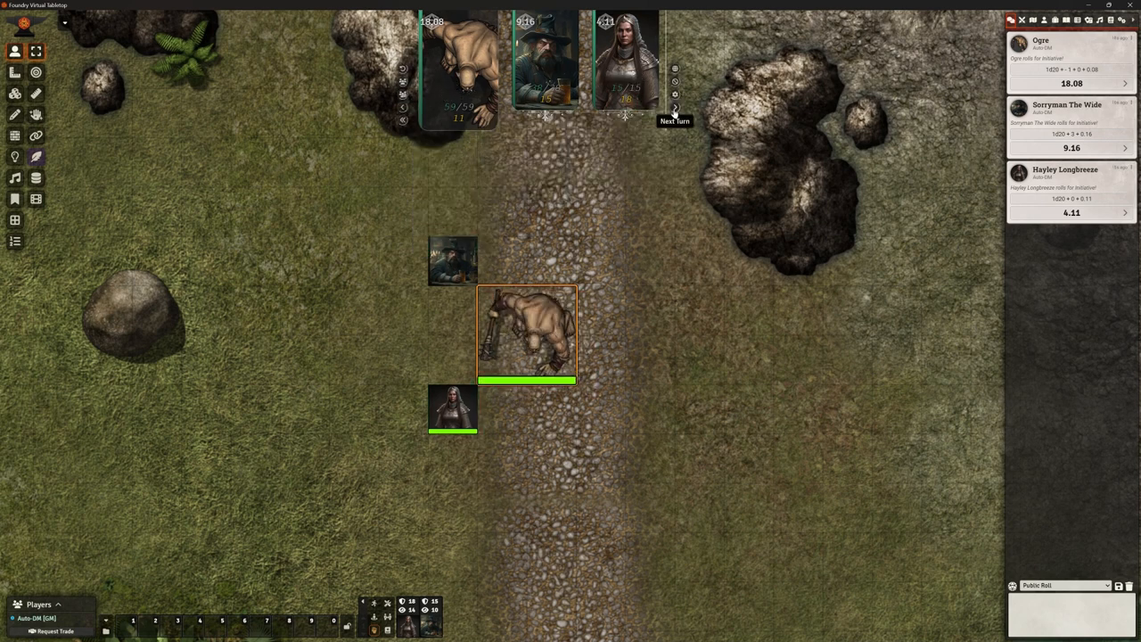
Step: Advance combat to Sorryman The Wide's turn so the 05:00 countdown restarts
{"action": "left_click", "coordinate": [675, 114]}
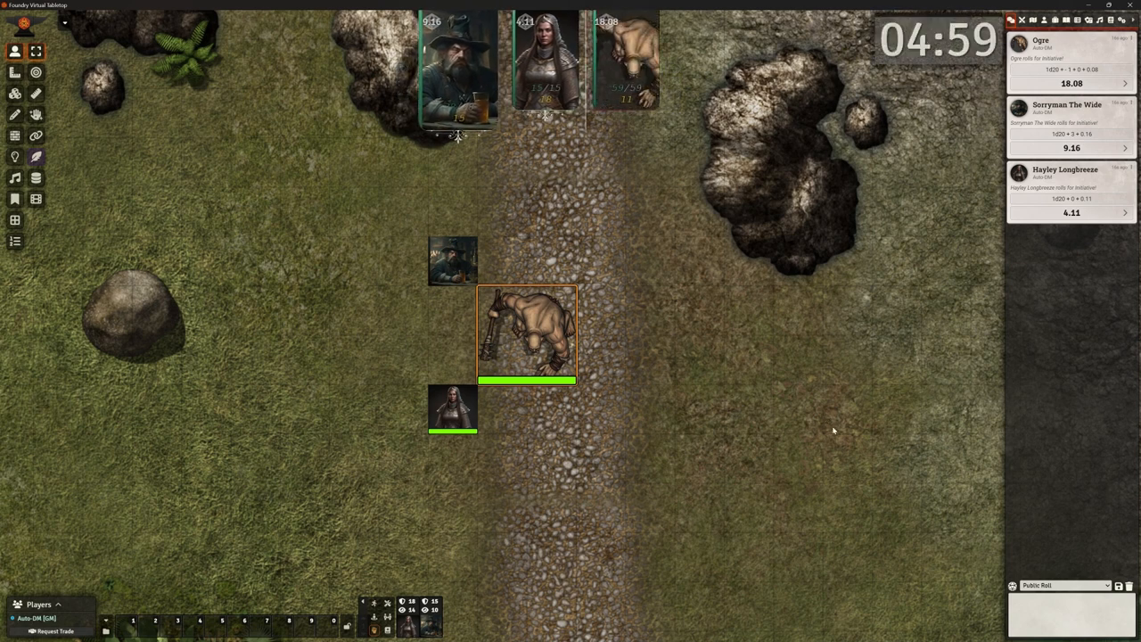
{"action": "mouse_move", "coordinate": [912, 180]}
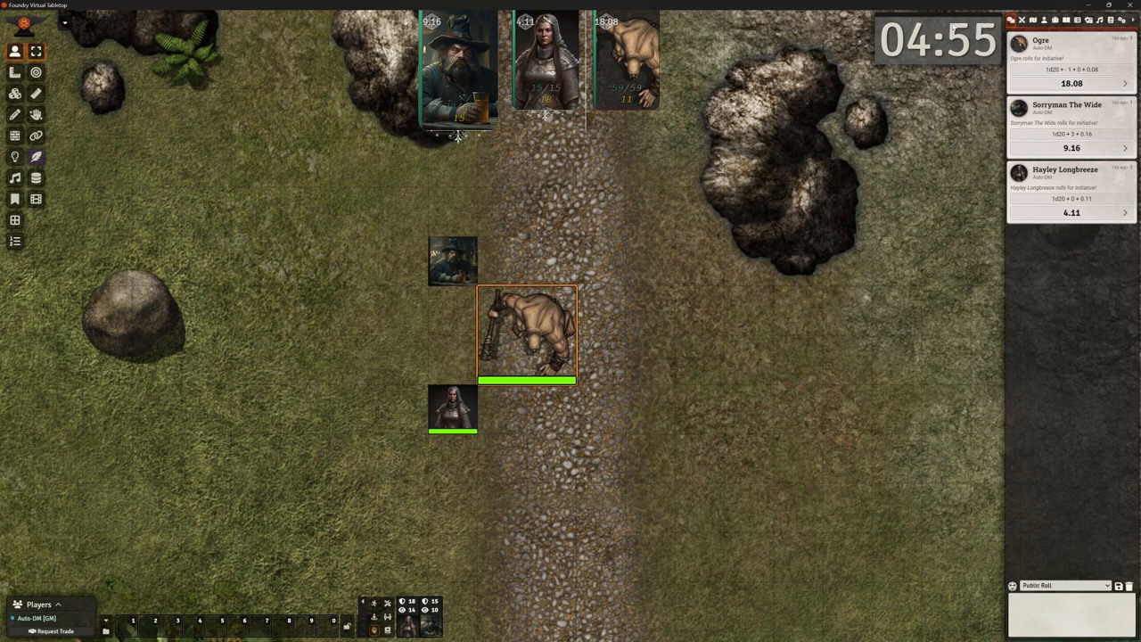
{"action": "mouse_move", "coordinate": [930, 90]}
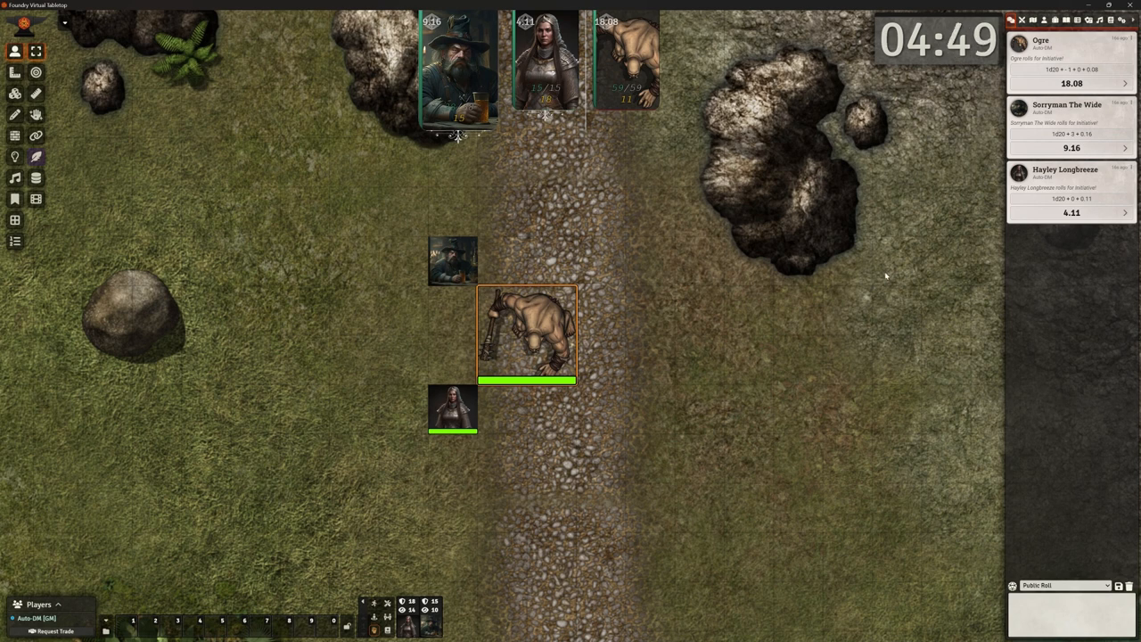
{"action": "mouse_move", "coordinate": [840, 352]}
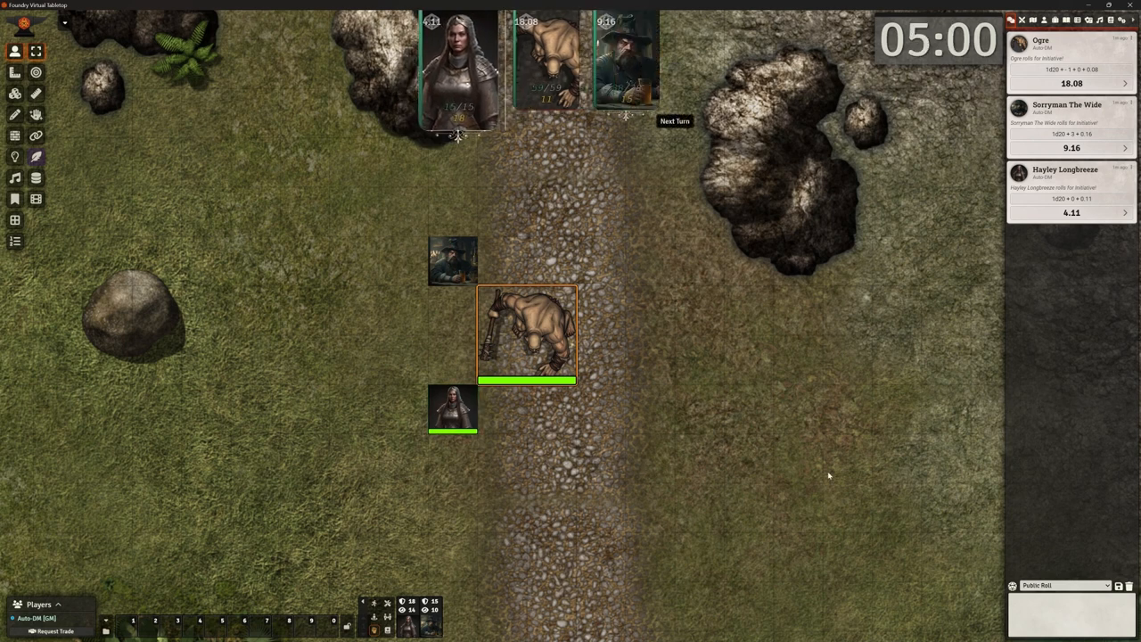
{"action": "mouse_move", "coordinate": [748, 417]}
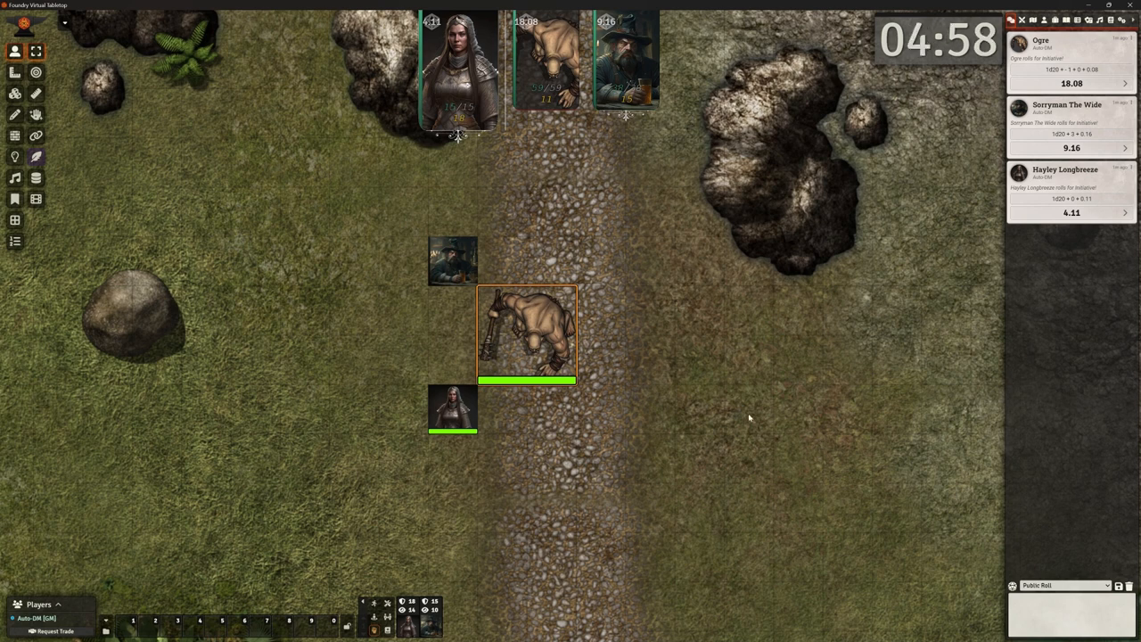
{"action": "mouse_move", "coordinate": [455, 71]}
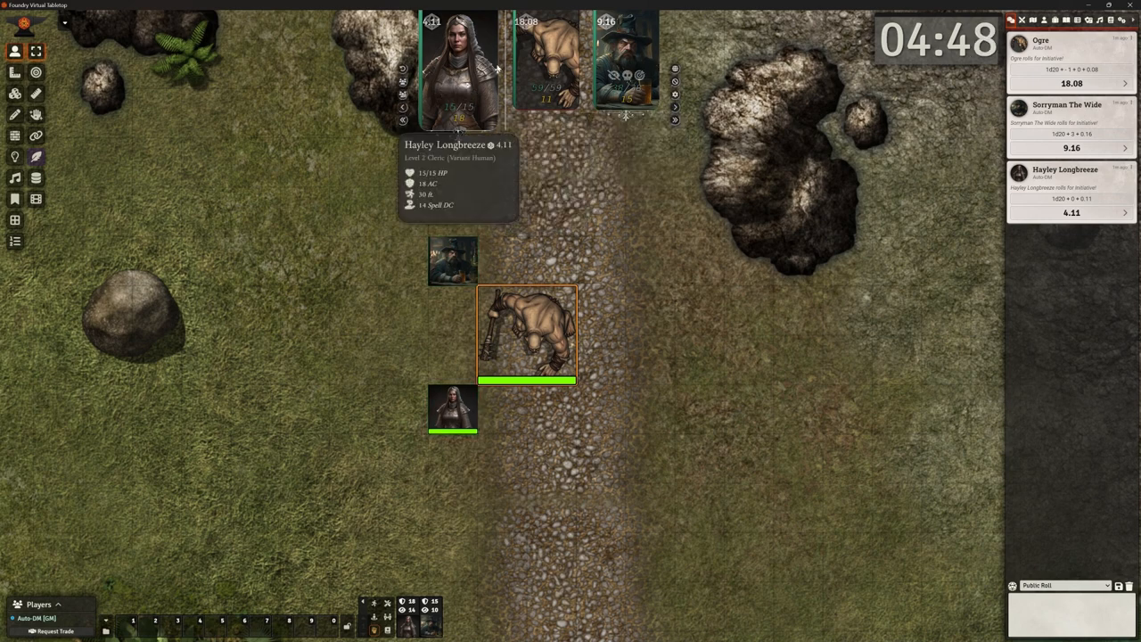
{"action": "mouse_move", "coordinate": [621, 49]}
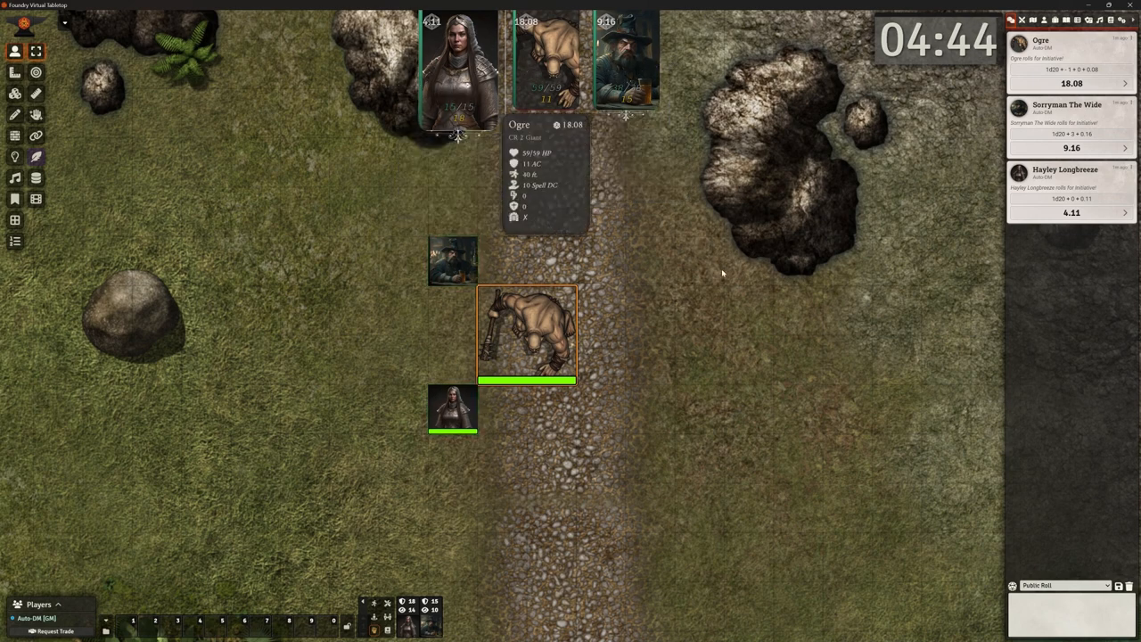
{"action": "mouse_move", "coordinate": [599, 287]}
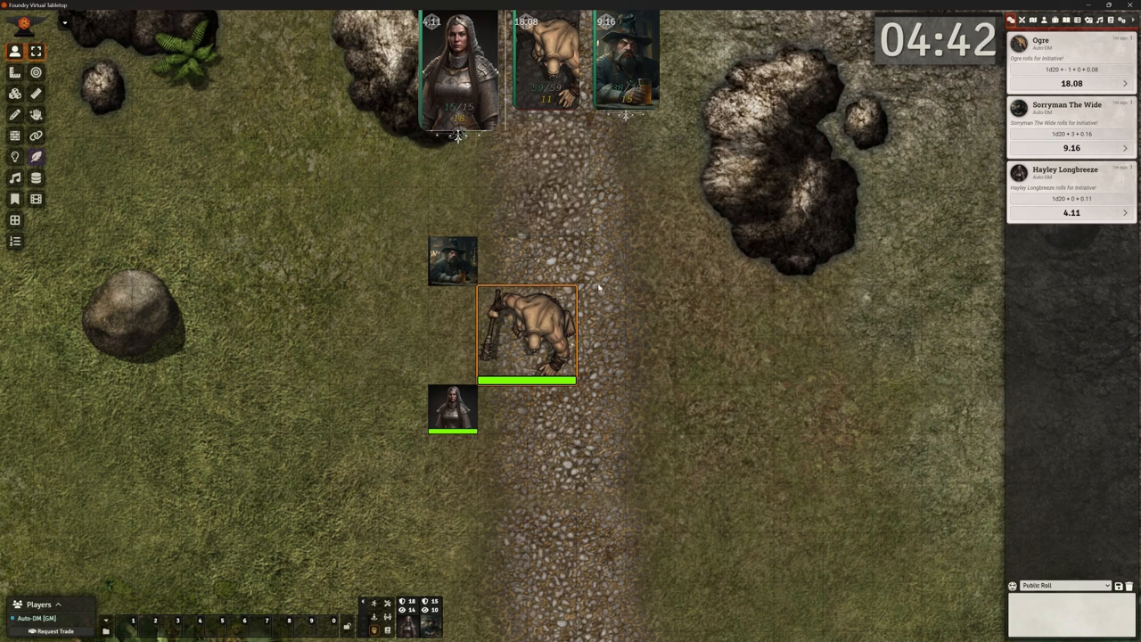
{"action": "mouse_move", "coordinate": [736, 248]}
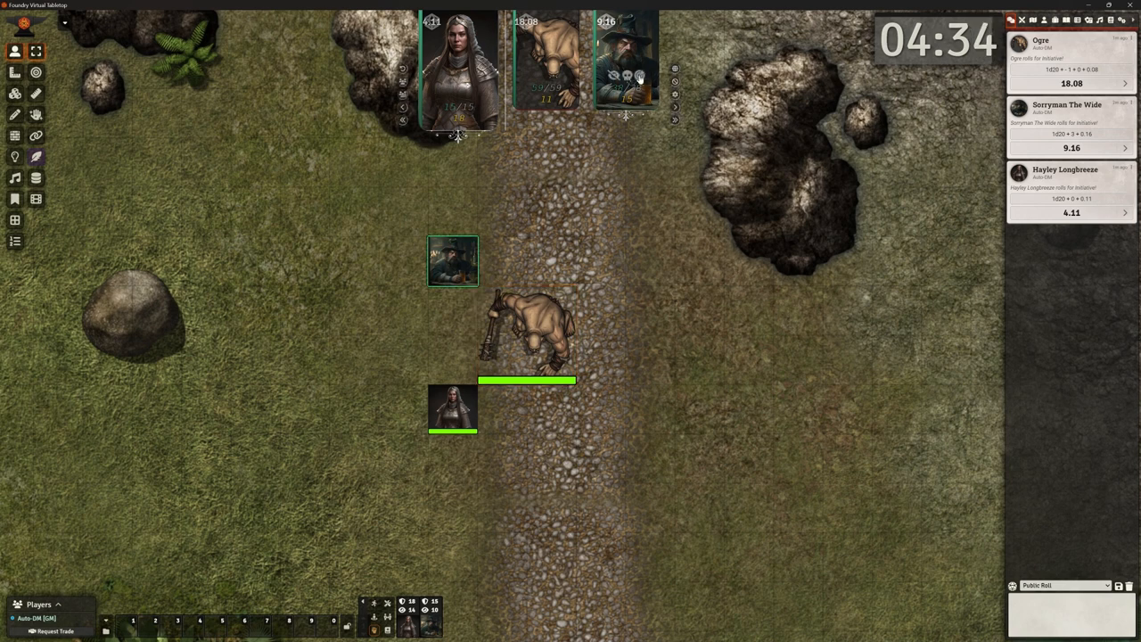
Step: Advance the turn, end the combat and dismiss the Assign XP window
{"action": "left_click", "coordinate": [675, 111]}
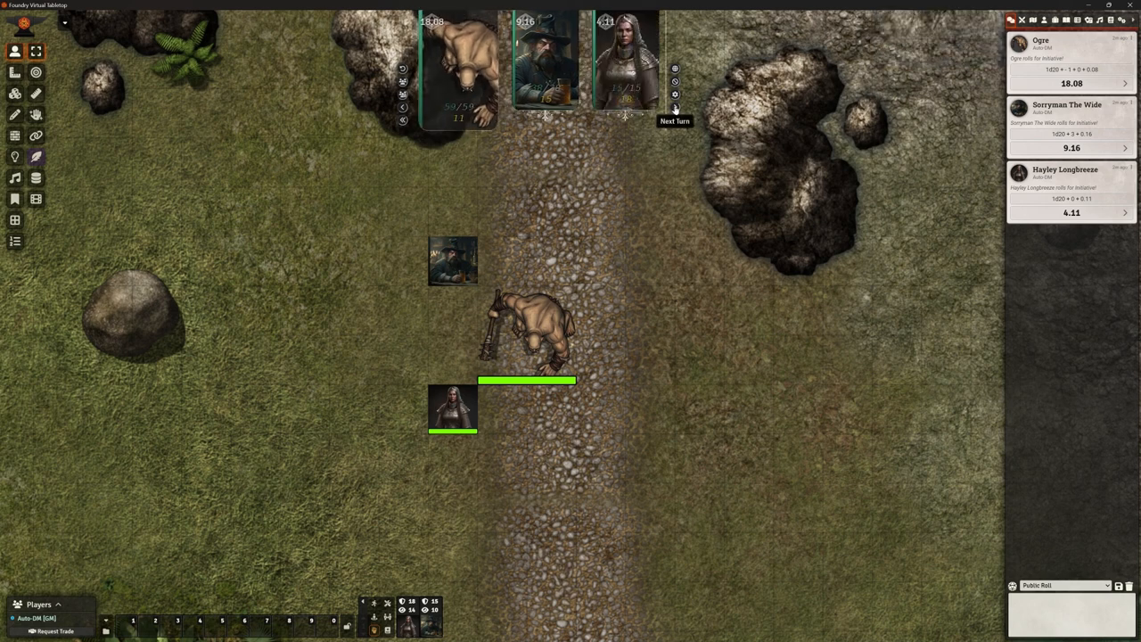
{"action": "mouse_move", "coordinate": [832, 113]}
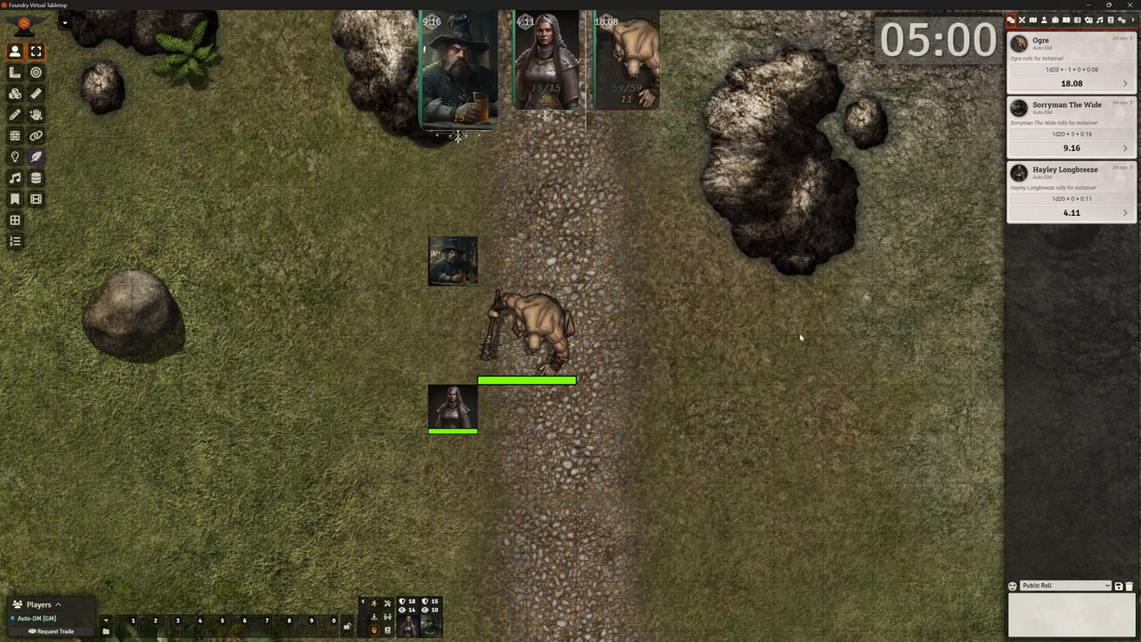
{"action": "mouse_move", "coordinate": [794, 331]}
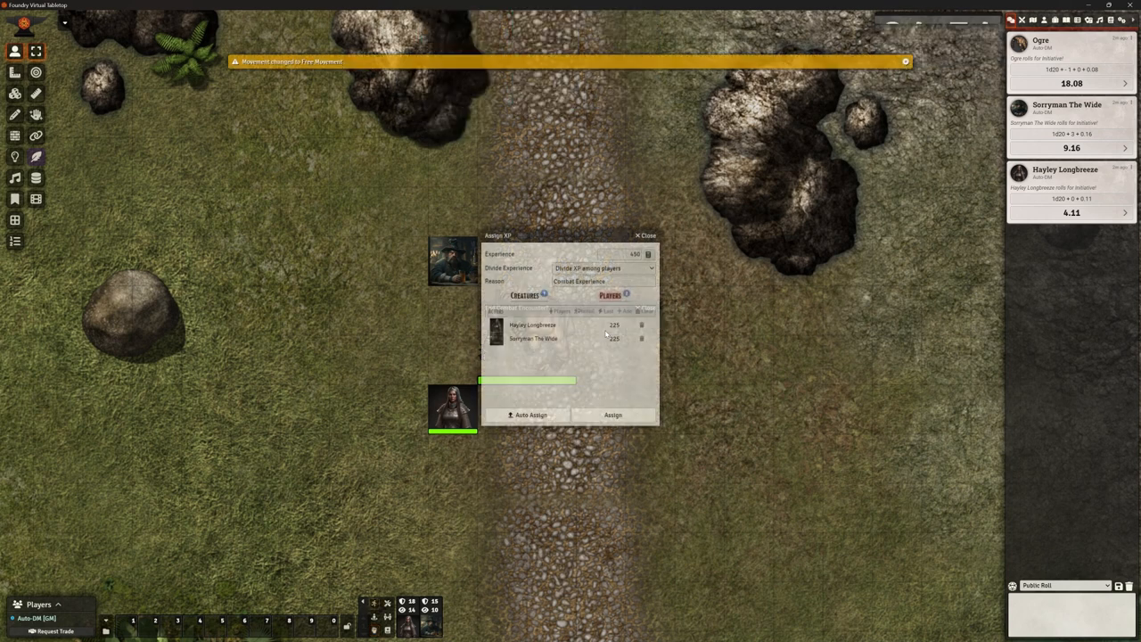
{"action": "left_click", "coordinate": [640, 235]}
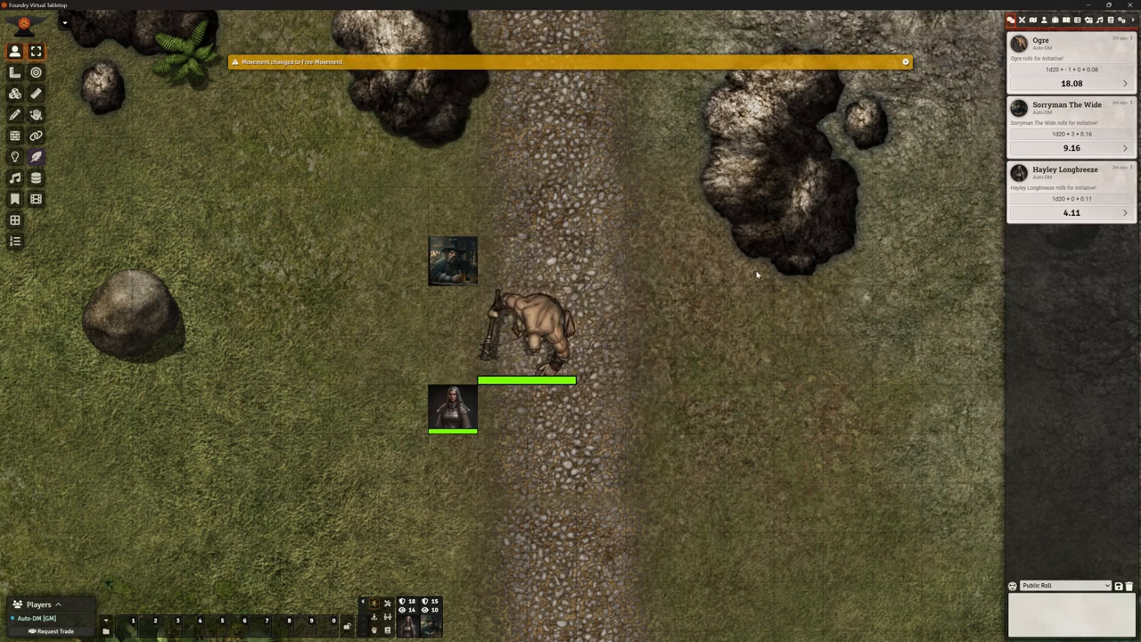
{"action": "mouse_move", "coordinate": [778, 136]}
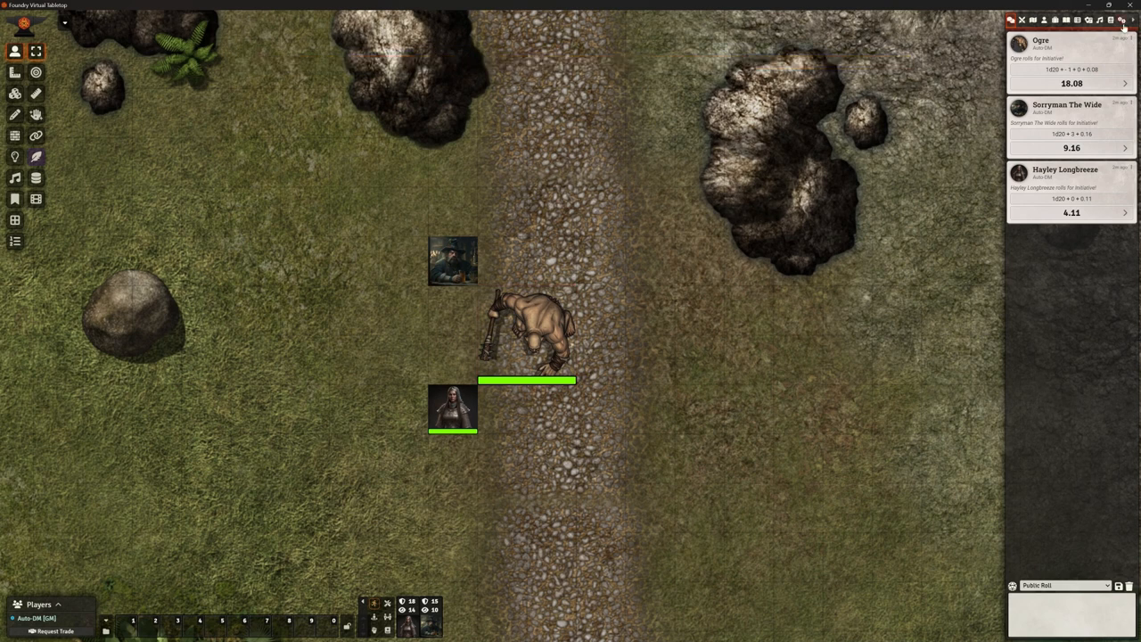
Step: Open Configure Settings for Hurry Up! Combat Timer and enter 120 seconds as the Timer Duration
{"action": "left_click", "coordinate": [1136, 20]}
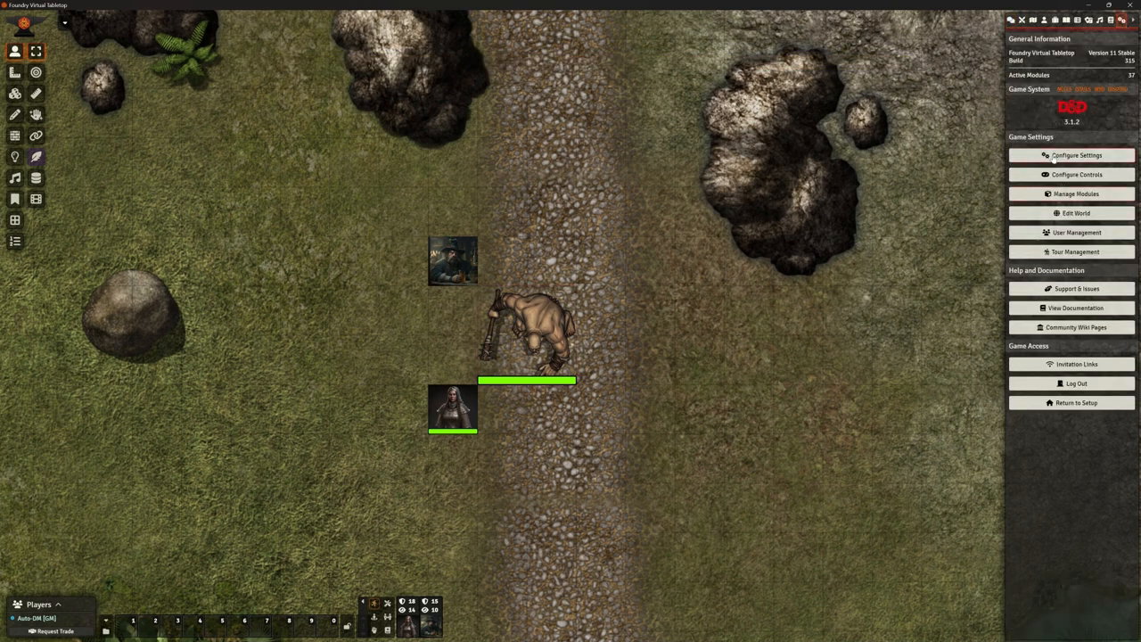
{"action": "left_click", "coordinate": [1071, 155]}
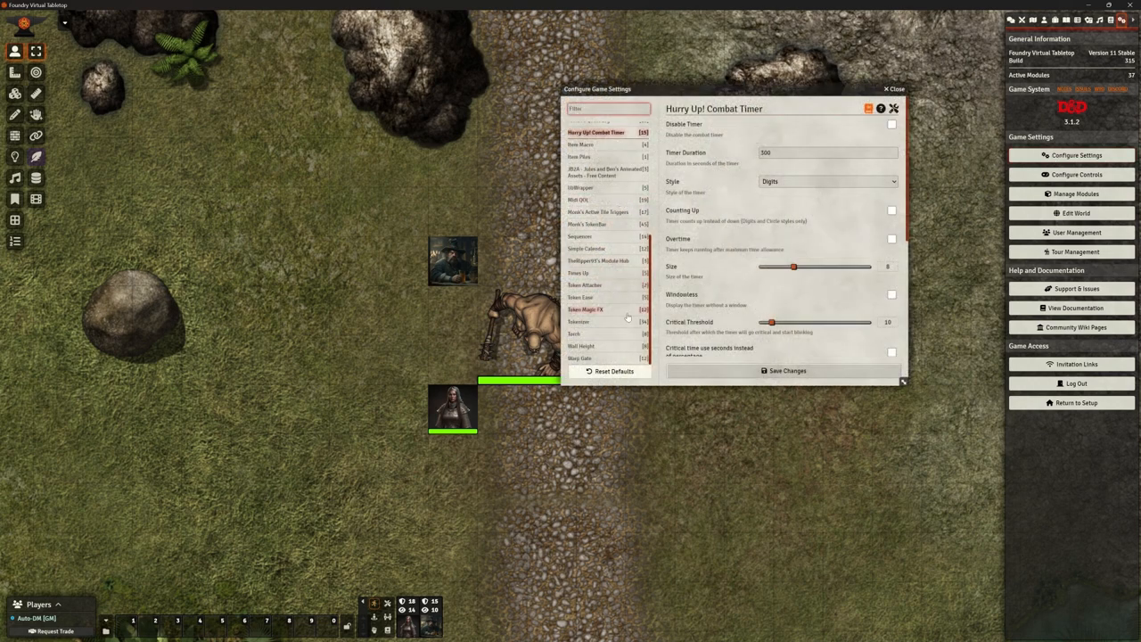
{"action": "mouse_move", "coordinate": [597, 248]}
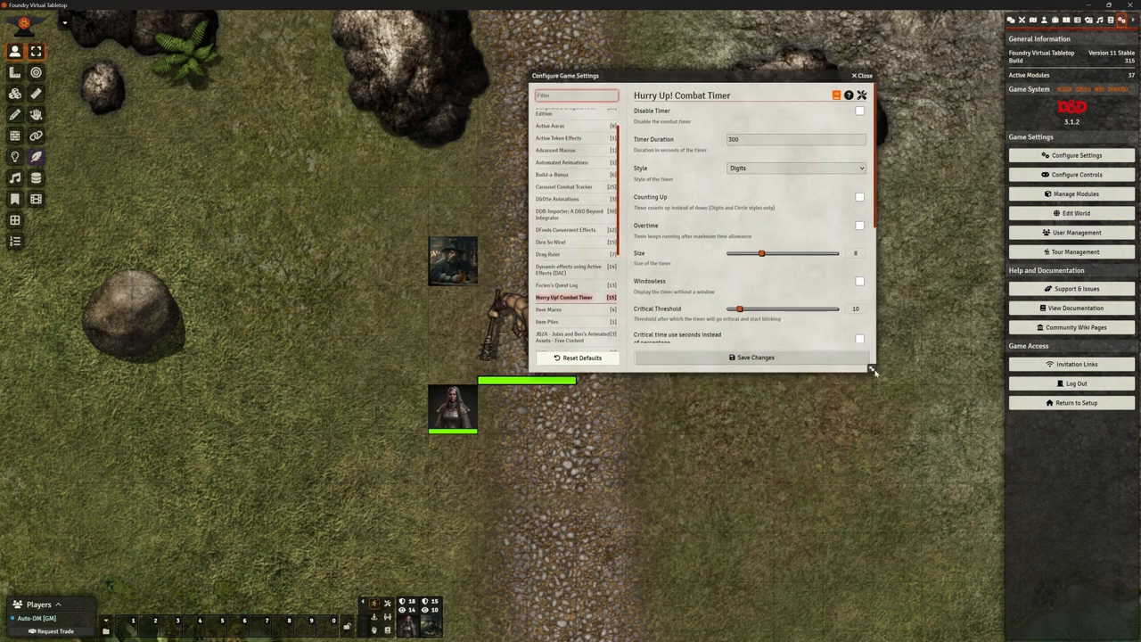
{"action": "left_click_drag", "start_coordinate": [873, 370], "coordinate": [905, 481]}
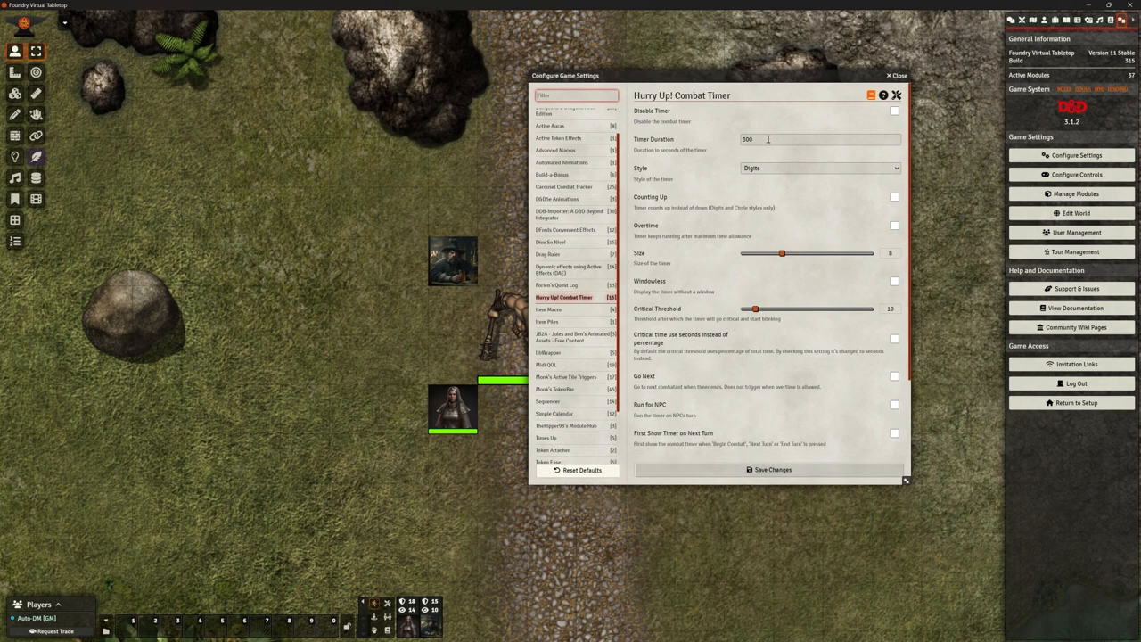
{"action": "type", "text": "120"}
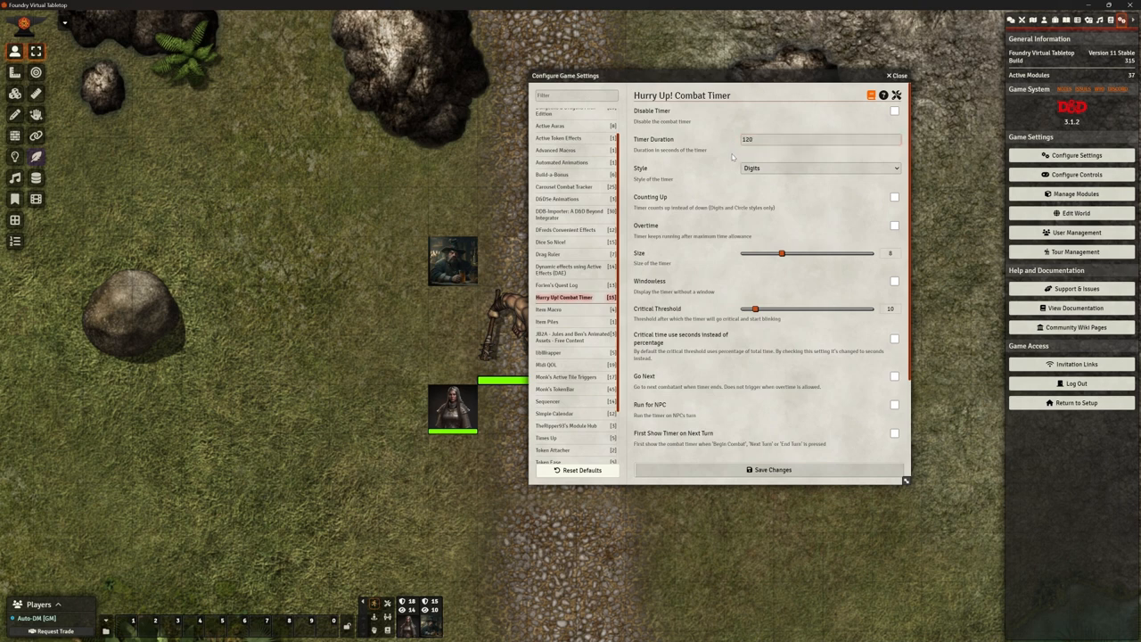
Step: Try the Circle timer style, then set the timer Style to Sand
{"action": "left_click", "coordinate": [820, 167]}
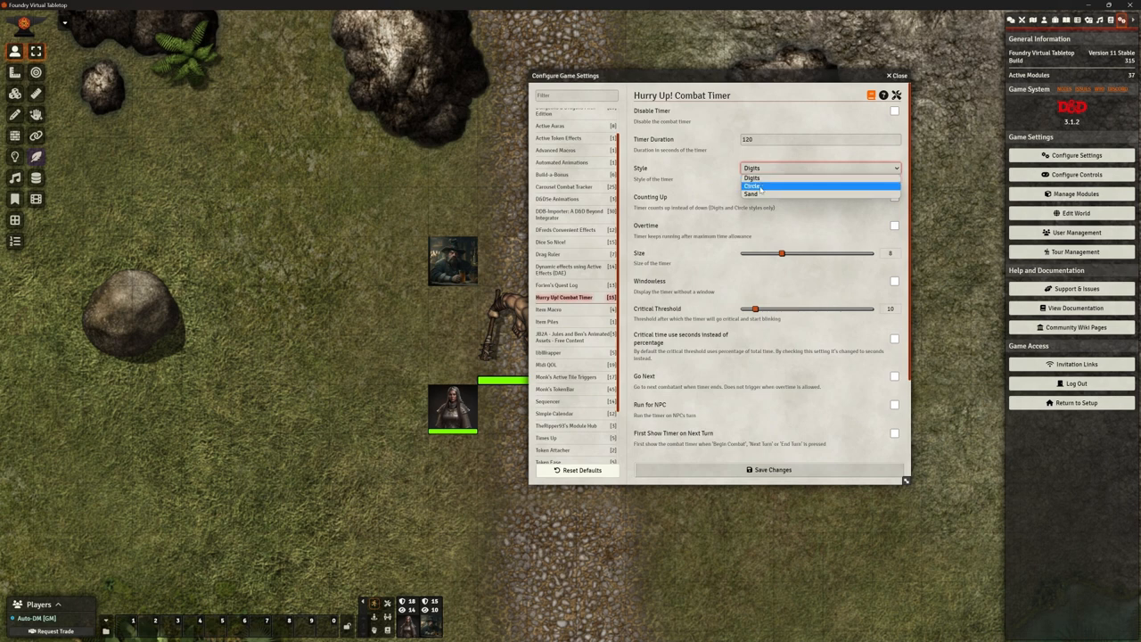
{"action": "left_click", "coordinate": [757, 181]}
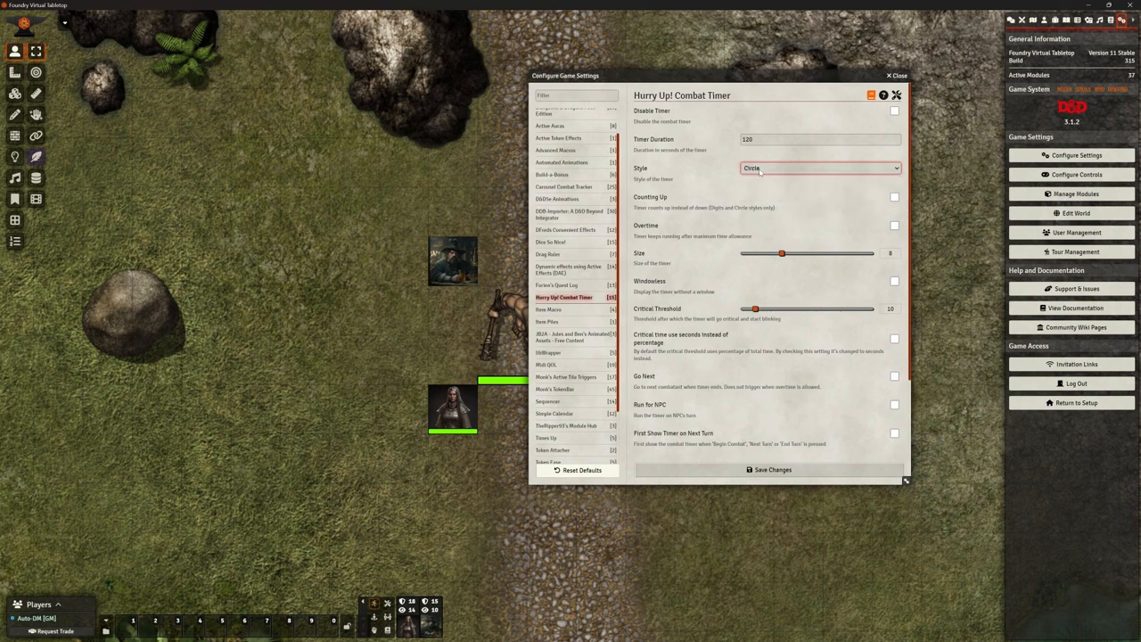
{"action": "left_click", "coordinate": [820, 168]}
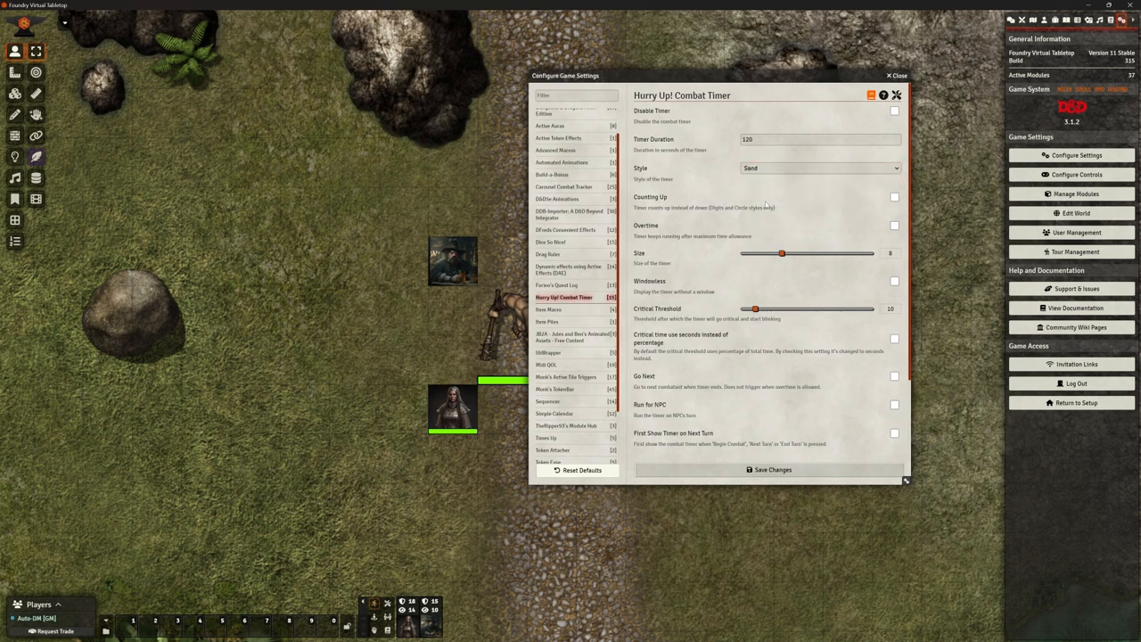
{"action": "mouse_move", "coordinate": [691, 217]}
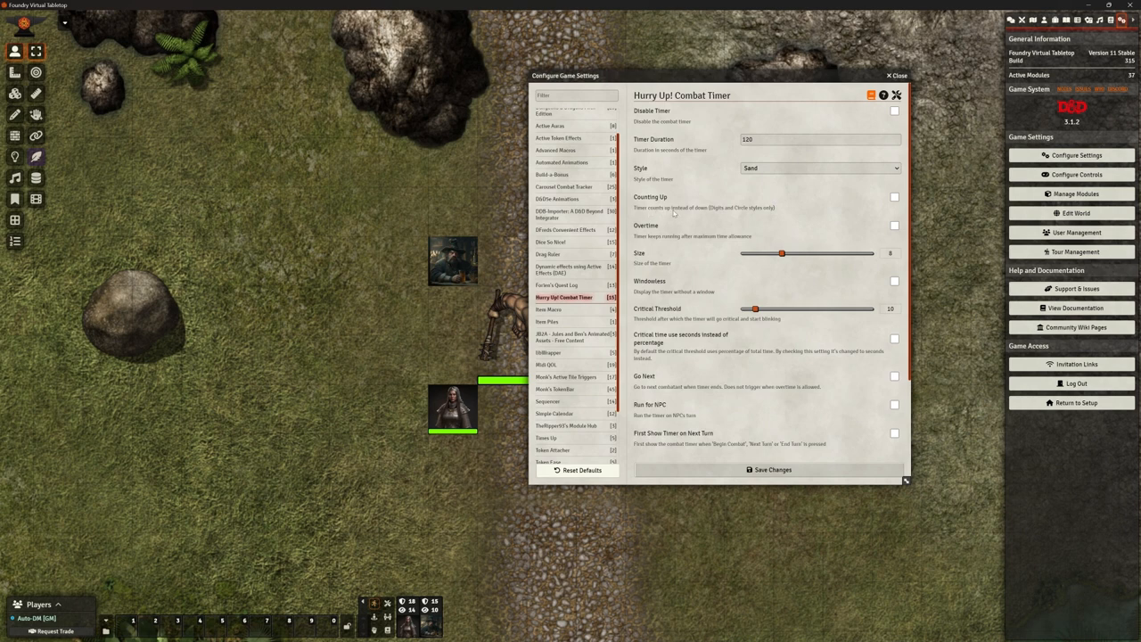
{"action": "mouse_move", "coordinate": [731, 214]}
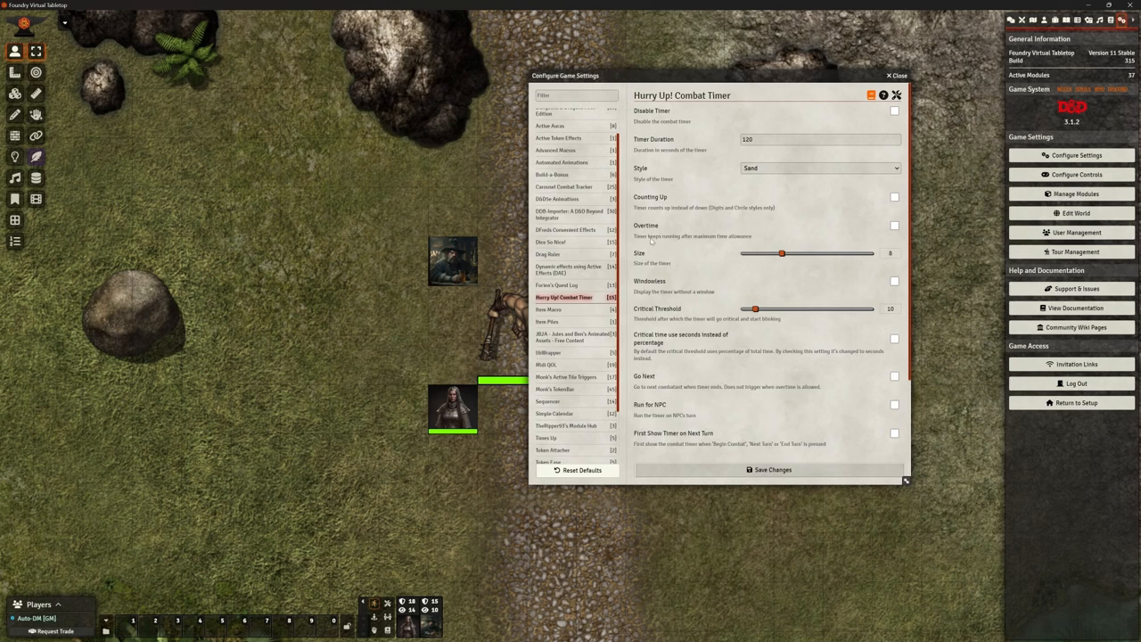
{"action": "mouse_move", "coordinate": [663, 237]}
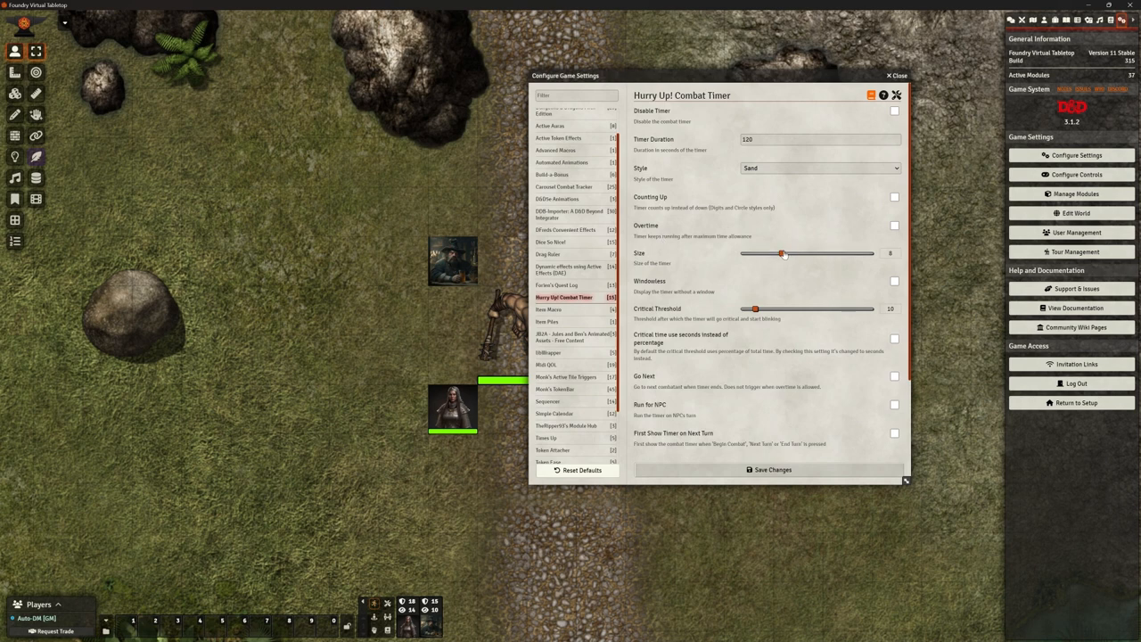
Step: Raise the timer Size slider to 12 and review the sound options below
{"action": "left_click_drag", "start_coordinate": [783, 254], "coordinate": [813, 254]}
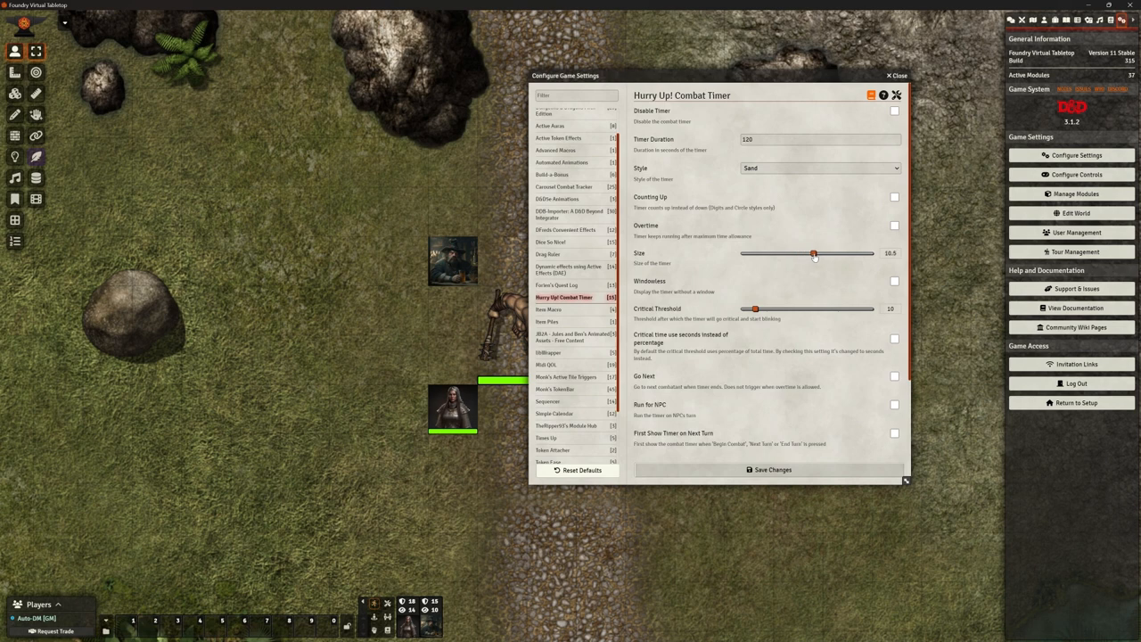
{"action": "left_click_drag", "start_coordinate": [812, 253], "coordinate": [819, 253]}
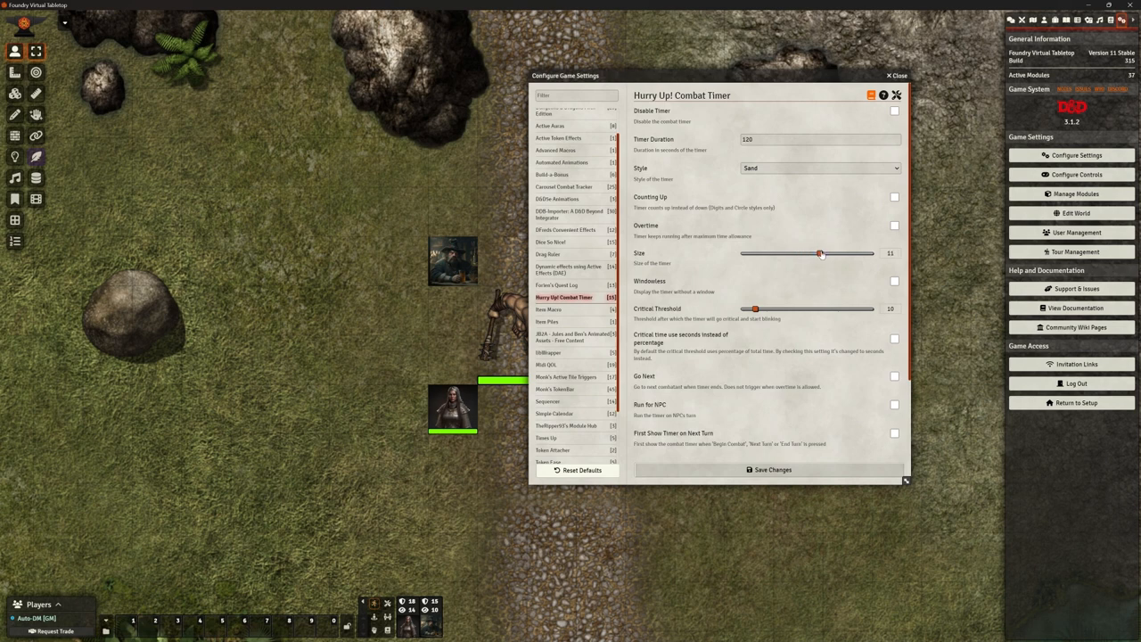
{"action": "left_click_drag", "start_coordinate": [819, 253], "coordinate": [831, 253]}
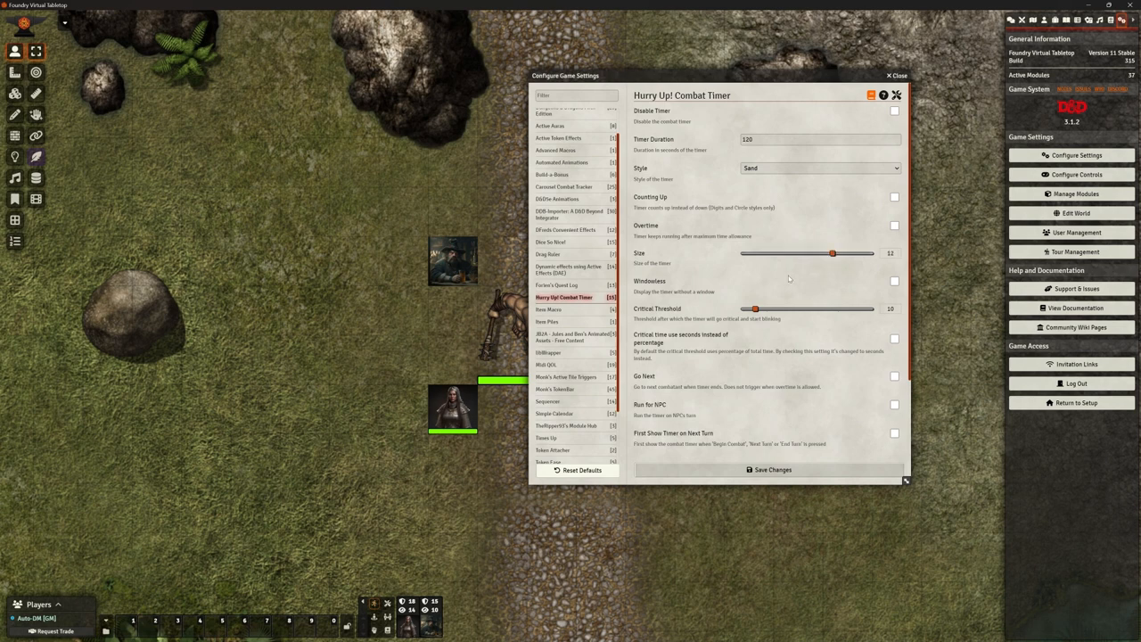
{"action": "scroll", "scroll_direction": "down", "scroll_amount": 3}
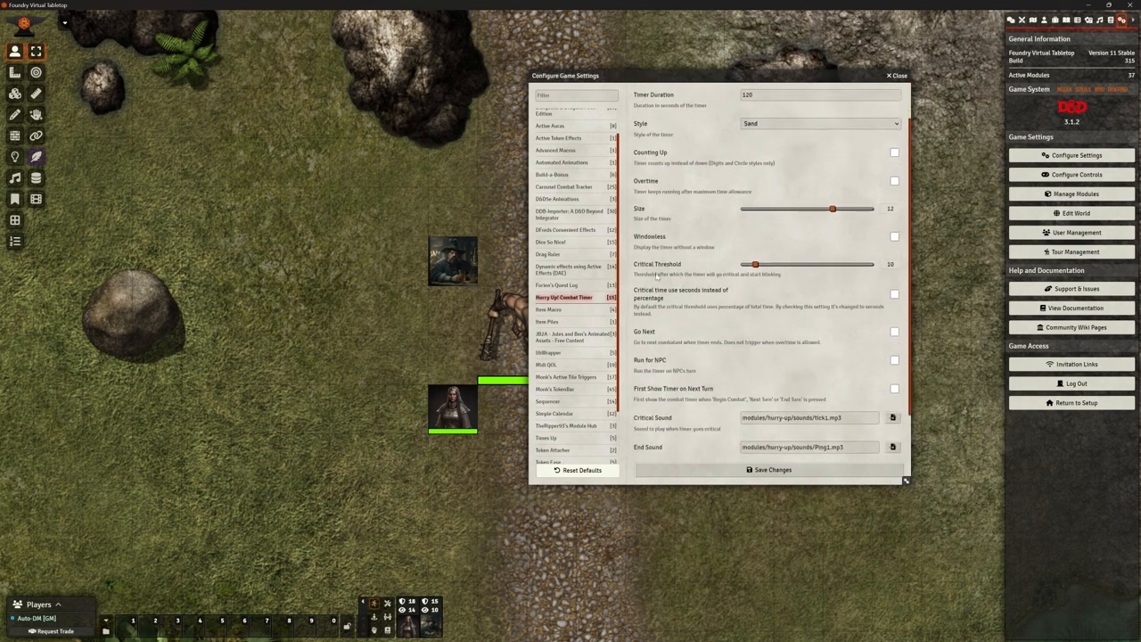
{"action": "mouse_move", "coordinate": [775, 283]}
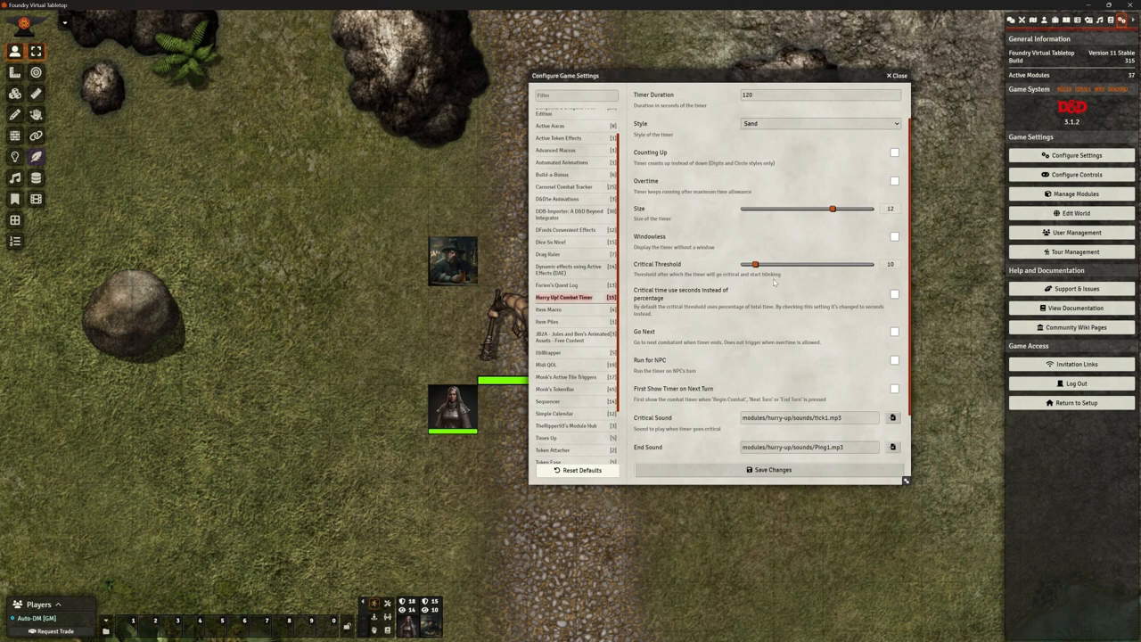
{"action": "scroll", "scroll_direction": "down", "scroll_amount": 3}
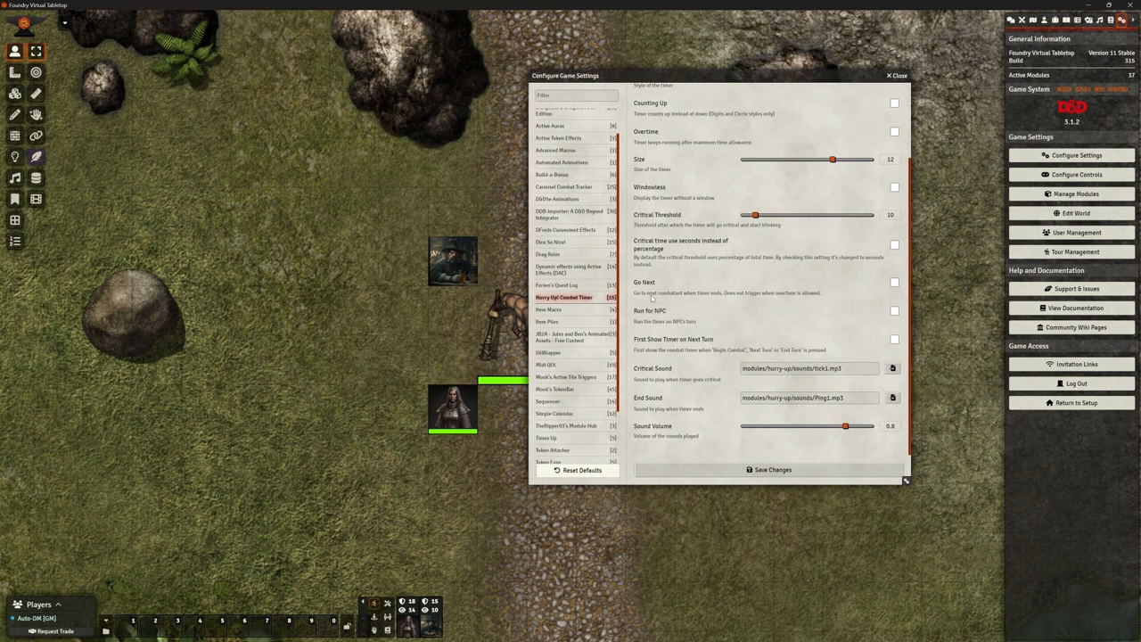
{"action": "mouse_move", "coordinate": [745, 299]}
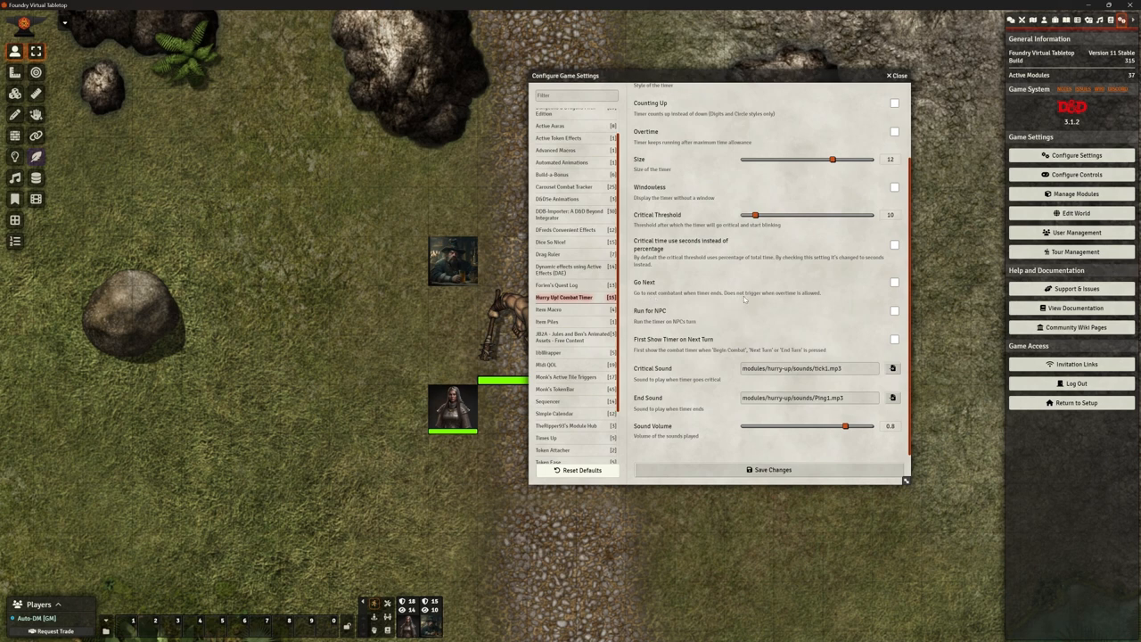
Step: Enable Go Next auto-advance and change the Timer Duration to 60 seconds
{"action": "left_click", "coordinate": [891, 285]}
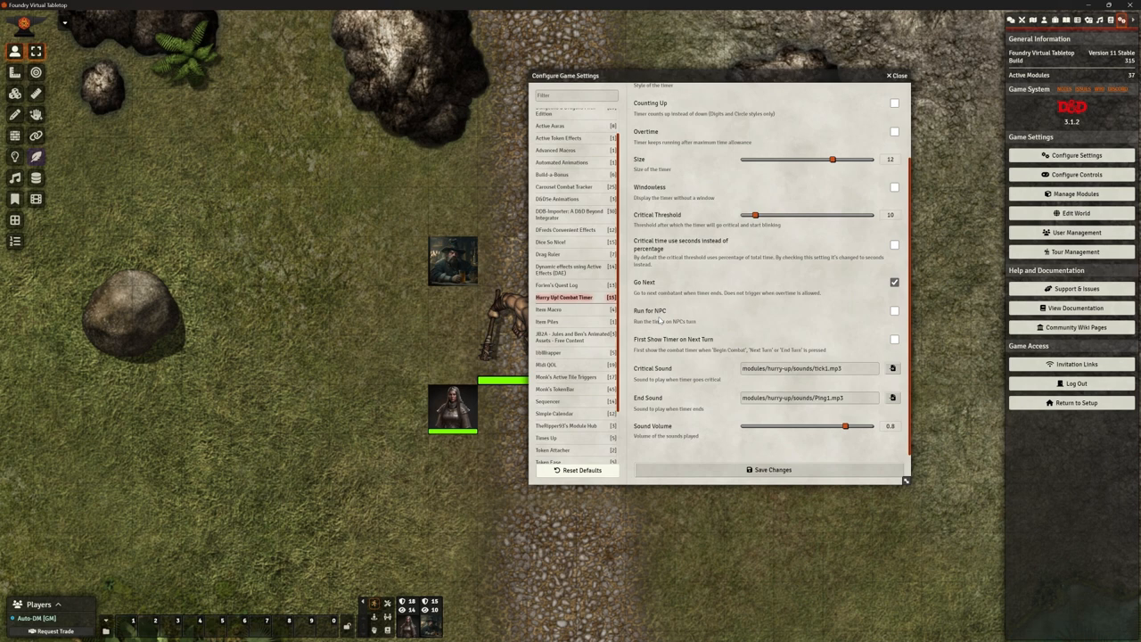
{"action": "mouse_move", "coordinate": [743, 331]}
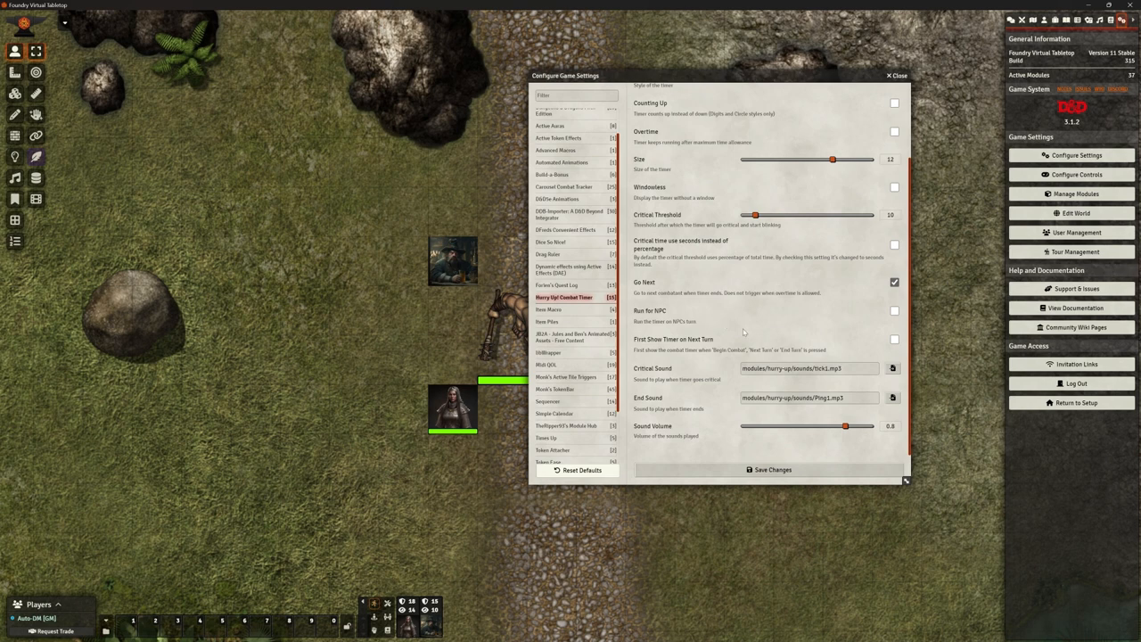
{"action": "mouse_move", "coordinate": [716, 318]}
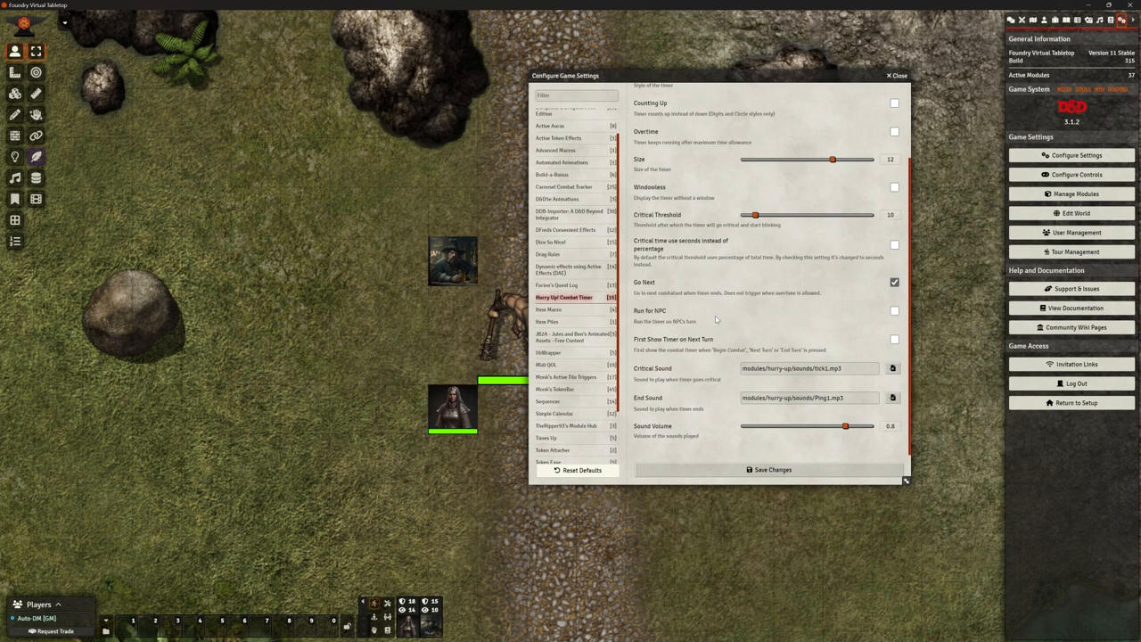
{"action": "mouse_move", "coordinate": [657, 332]}
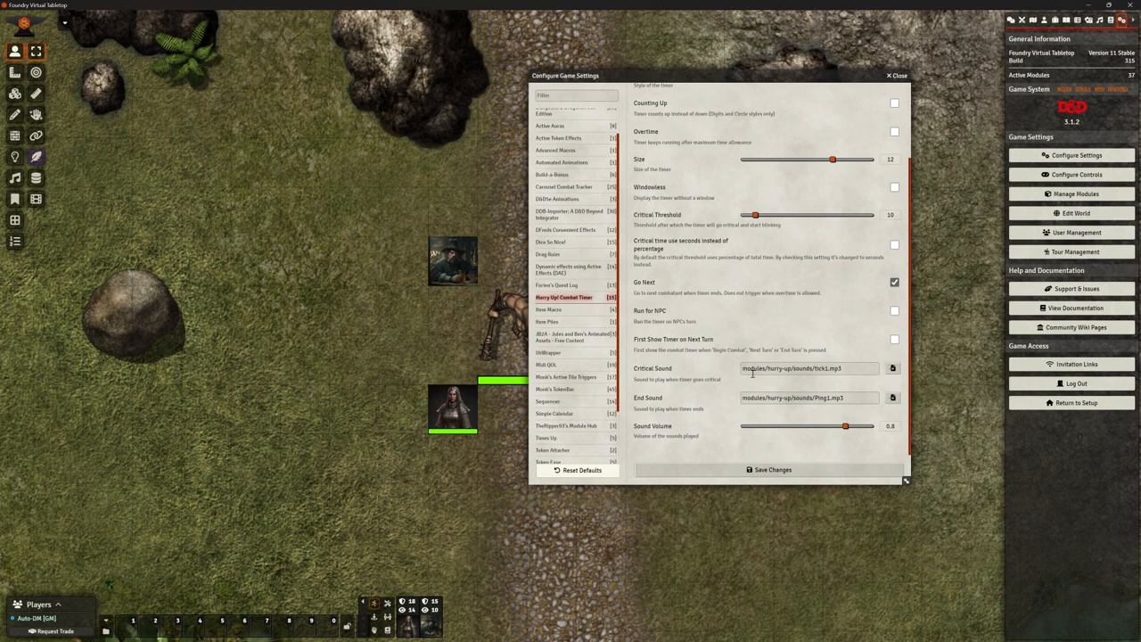
{"action": "mouse_move", "coordinate": [814, 379]}
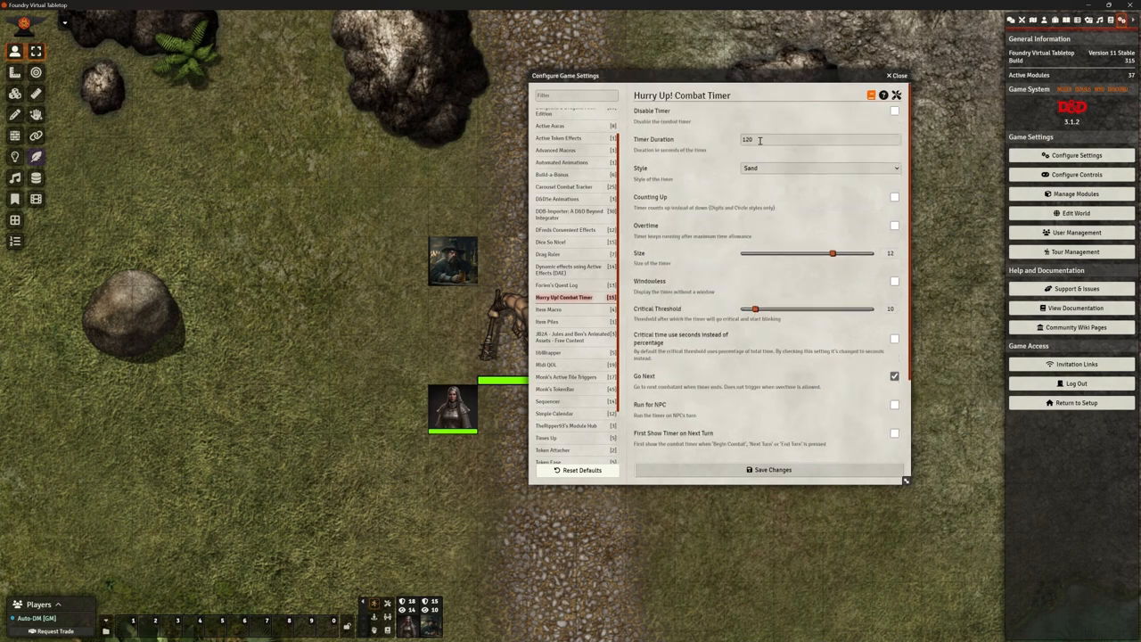
{"action": "type", "text": "60"}
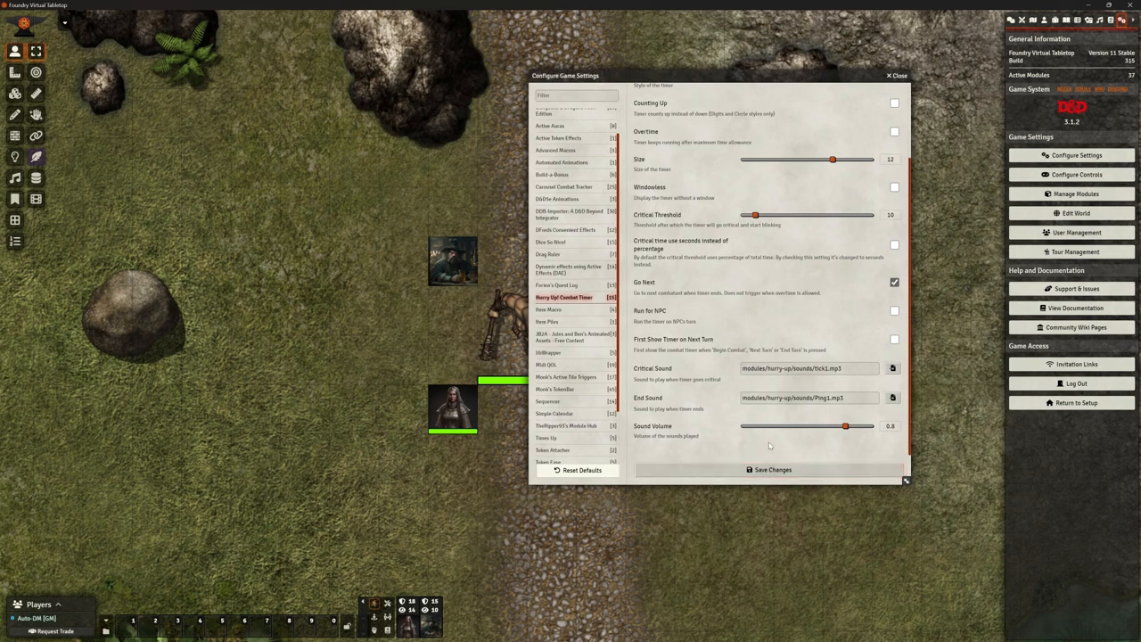
Step: Save the timer settings so combat runs with the sand-style hourglass countdown
{"action": "left_click", "coordinate": [895, 75]}
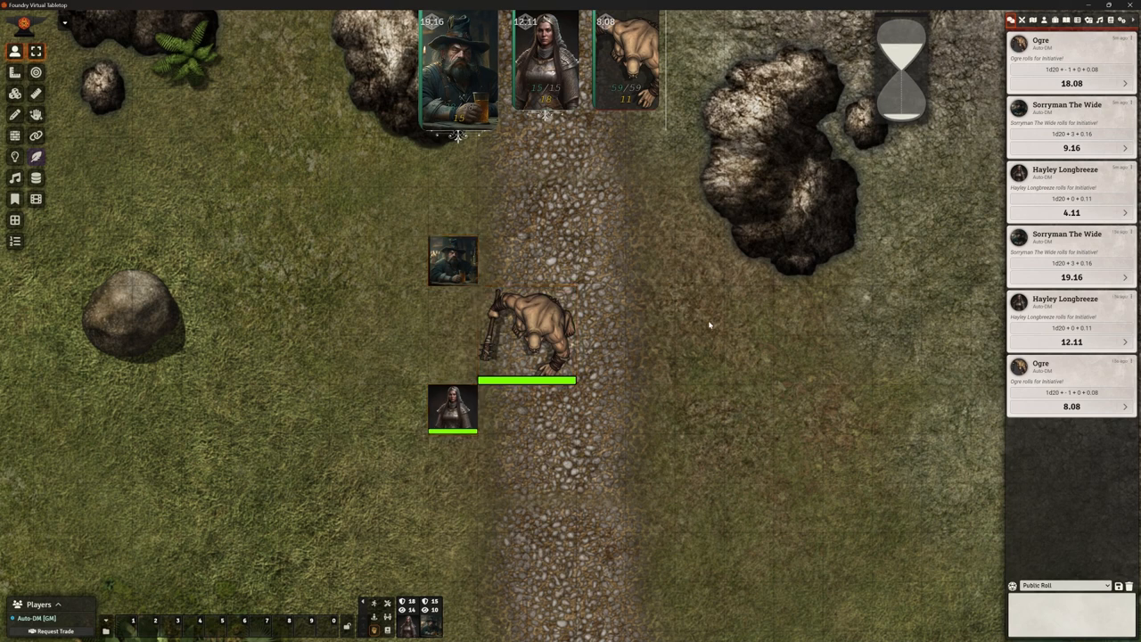
Step: Select the wizard token and let the hourglass expire so Go Next advances turns
{"action": "left_click", "coordinate": [452, 260]}
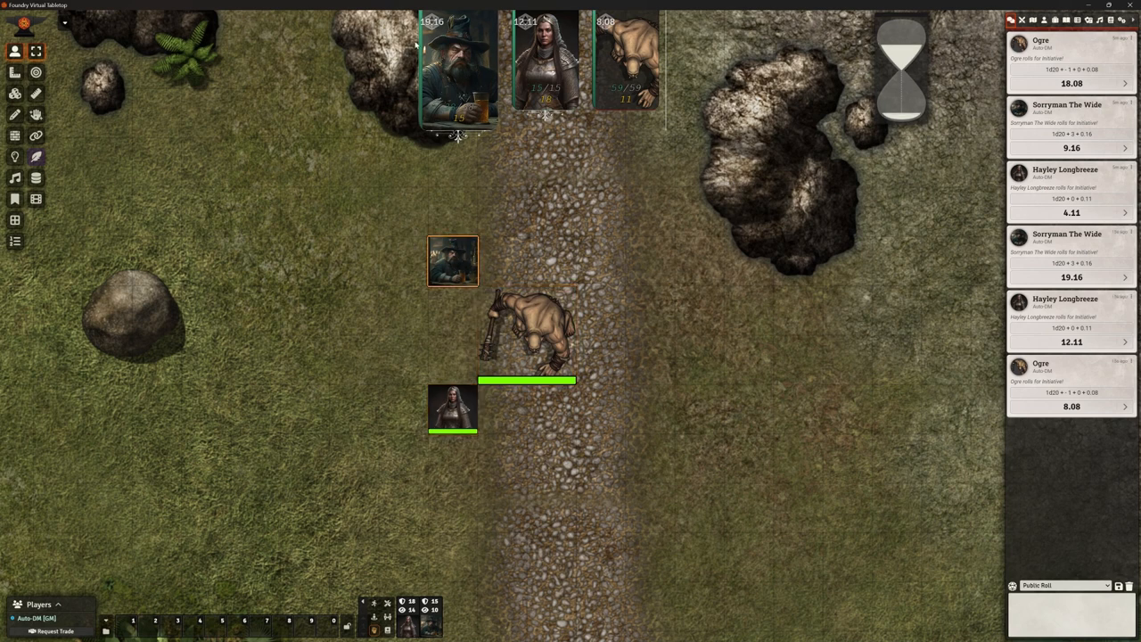
{"action": "mouse_move", "coordinate": [672, 107]}
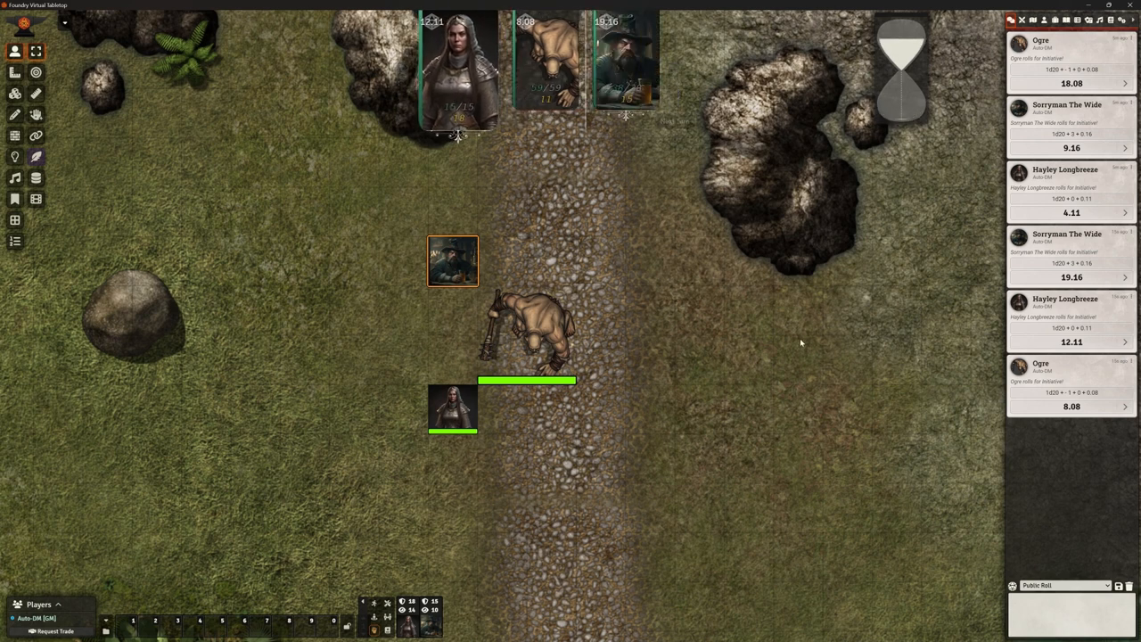
{"action": "mouse_move", "coordinate": [835, 326]}
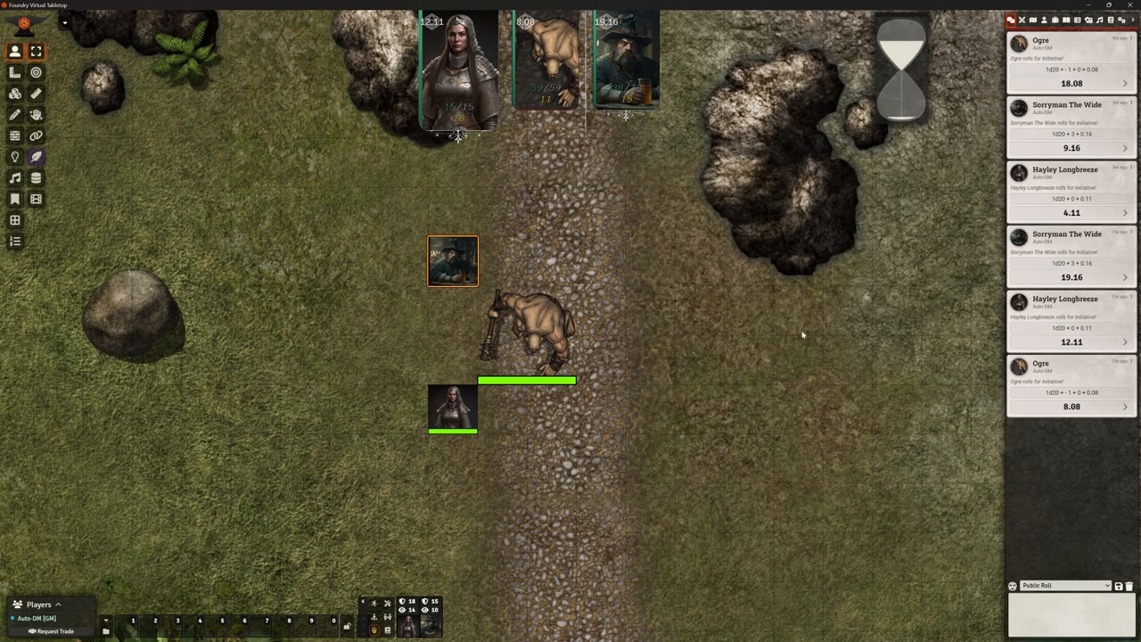
{"action": "mouse_move", "coordinate": [829, 283]}
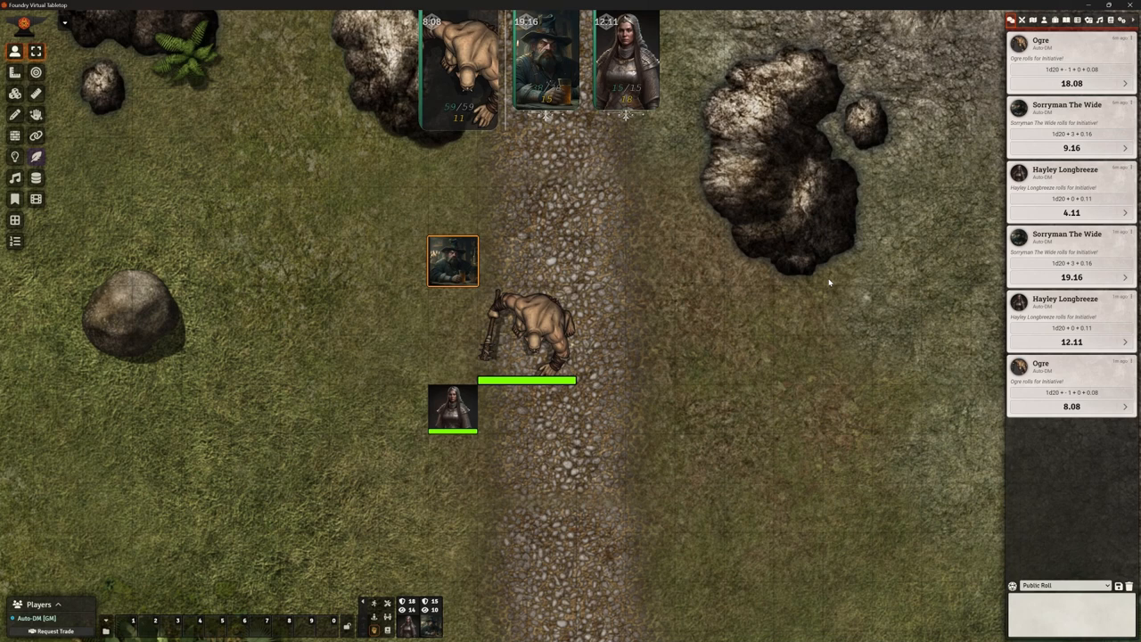
{"action": "mouse_move", "coordinate": [818, 258]}
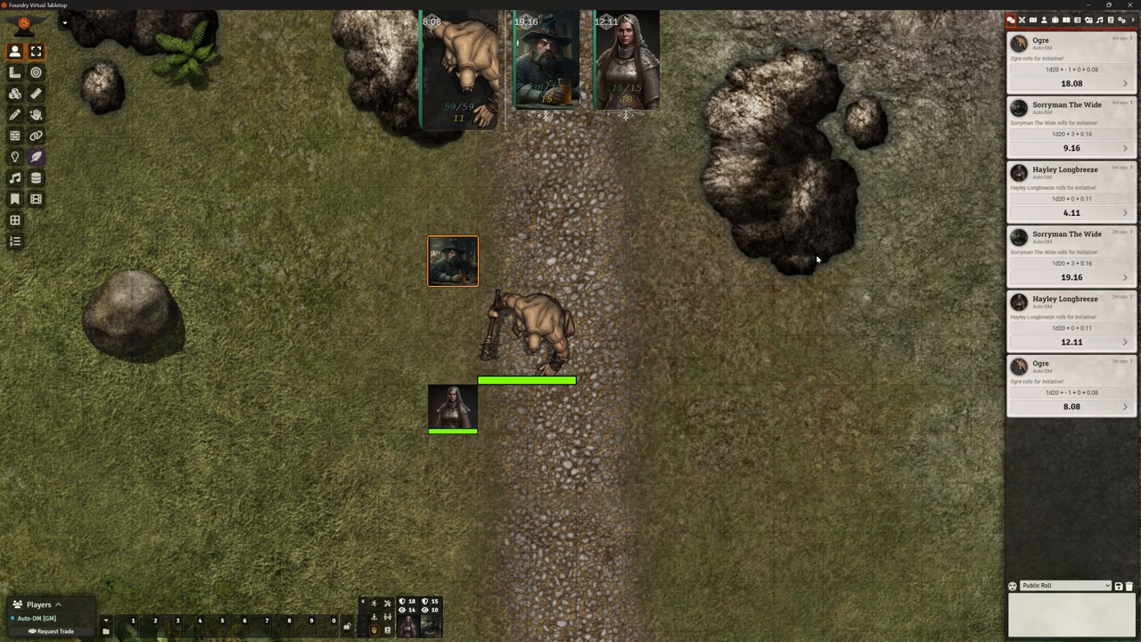
Step: Set the combat timer to 20 seconds with 'Critical time use seconds' enabled, and save
{"action": "left_click", "coordinate": [1127, 20]}
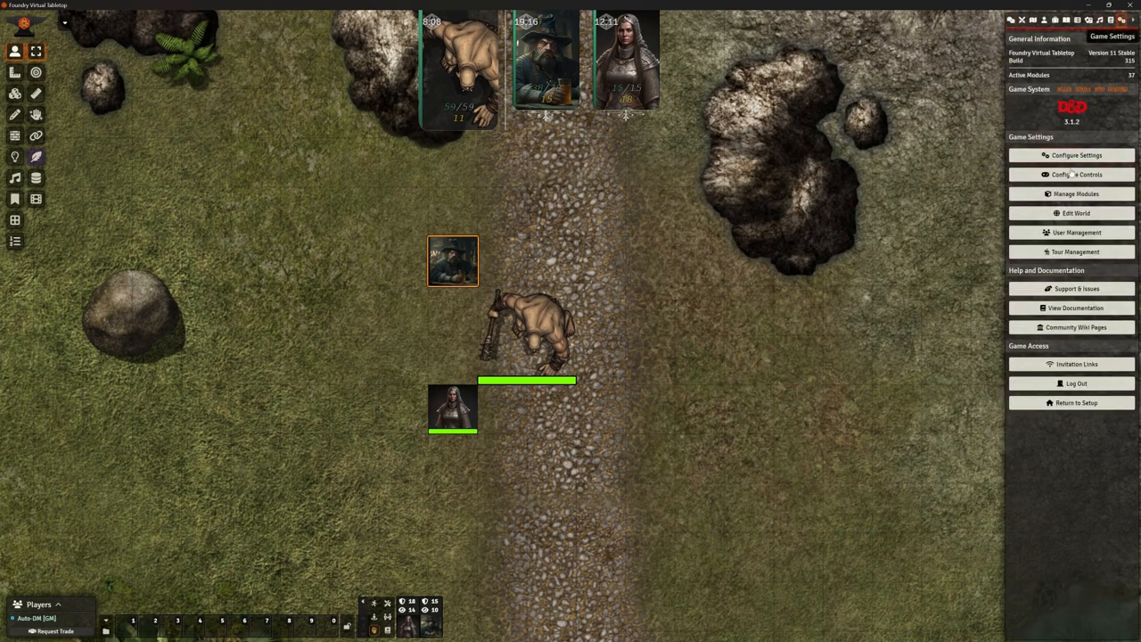
{"action": "left_click", "coordinate": [1072, 154]}
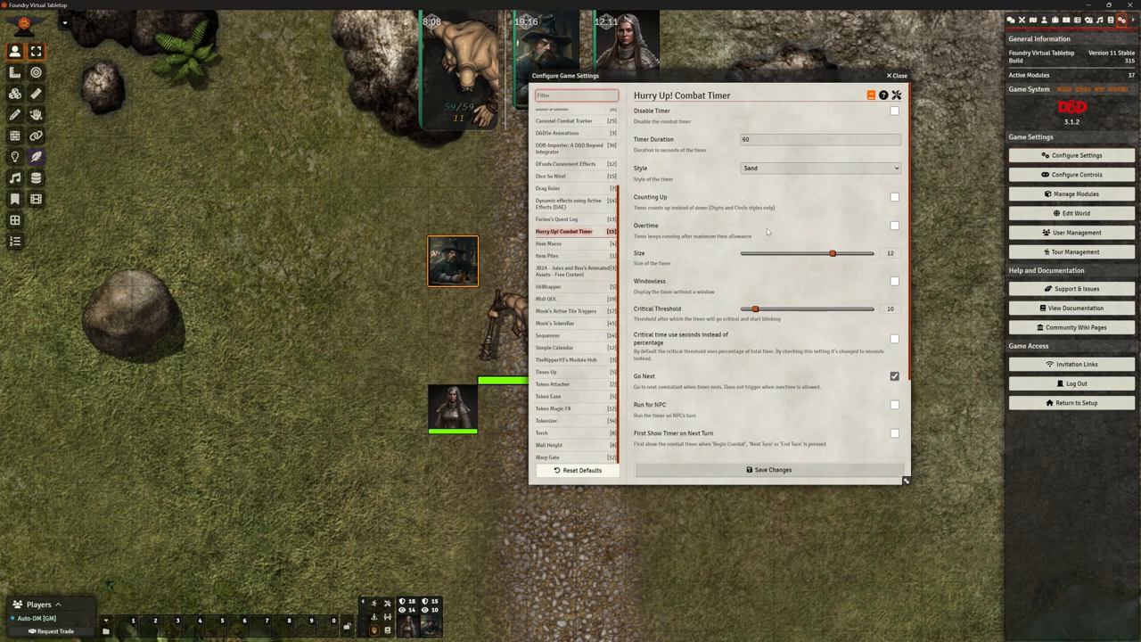
{"action": "mouse_move", "coordinate": [795, 203]}
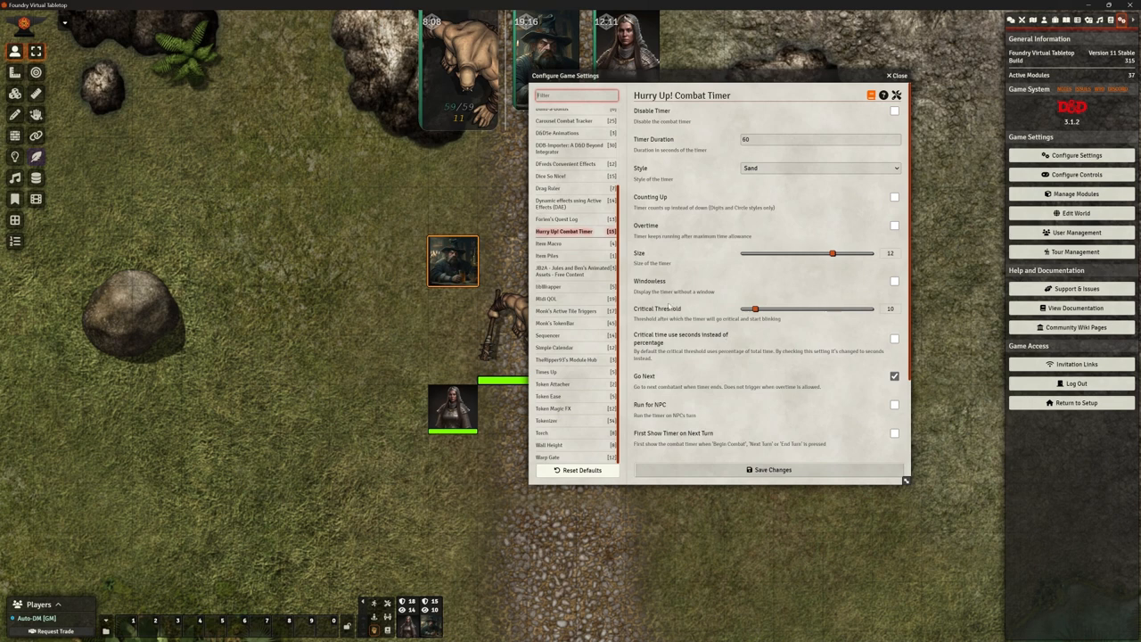
{"action": "mouse_move", "coordinate": [797, 324]}
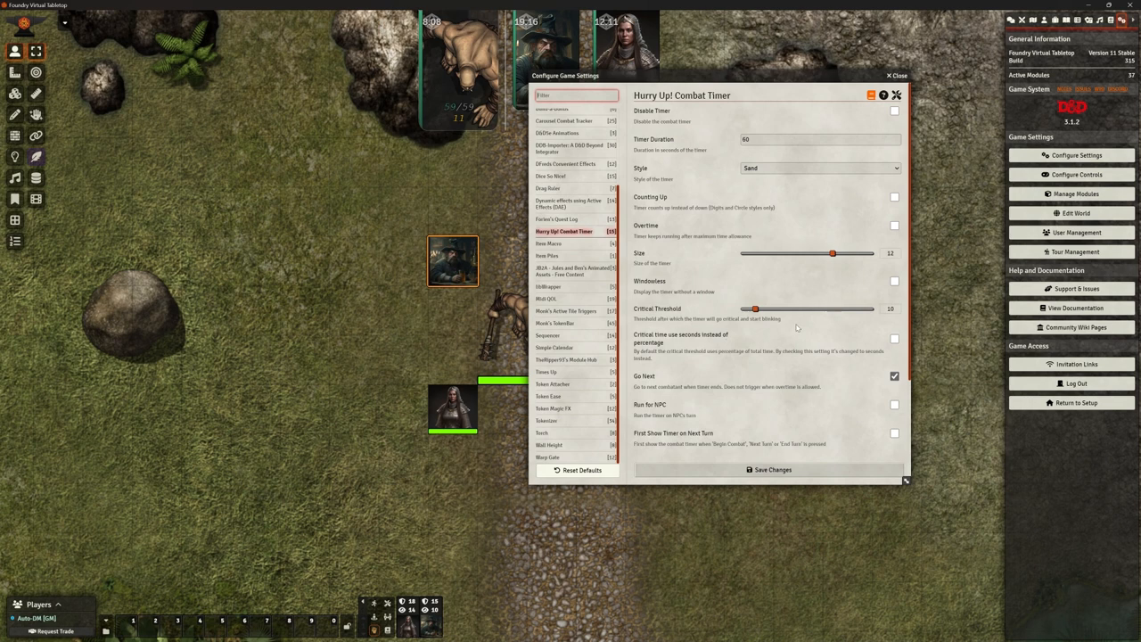
{"action": "mouse_move", "coordinate": [829, 317]}
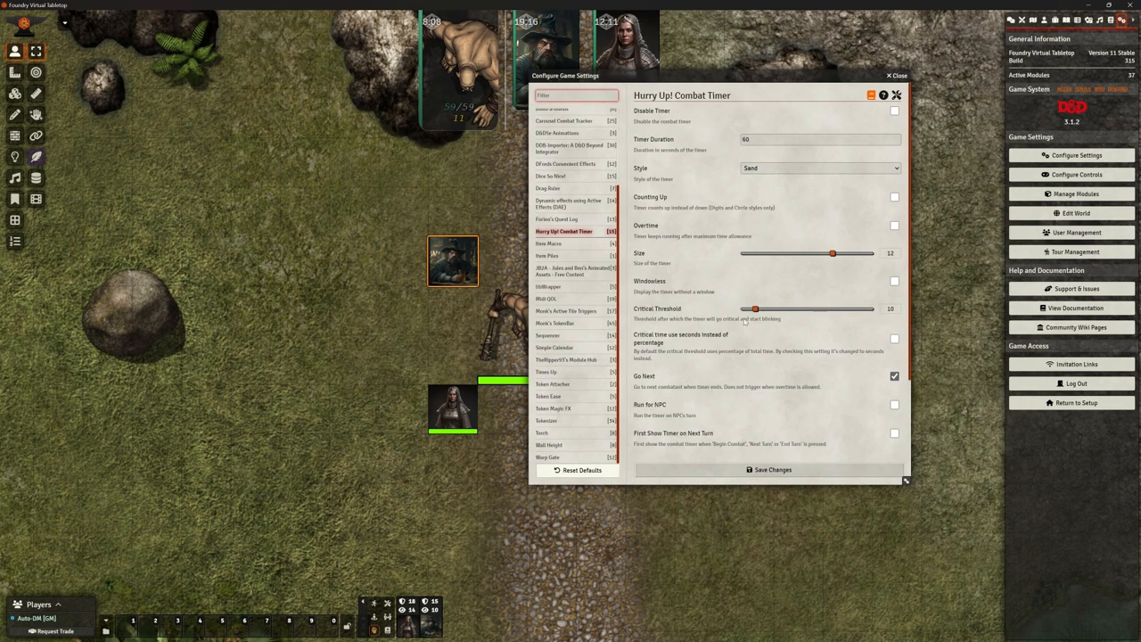
{"action": "mouse_move", "coordinate": [748, 188]}
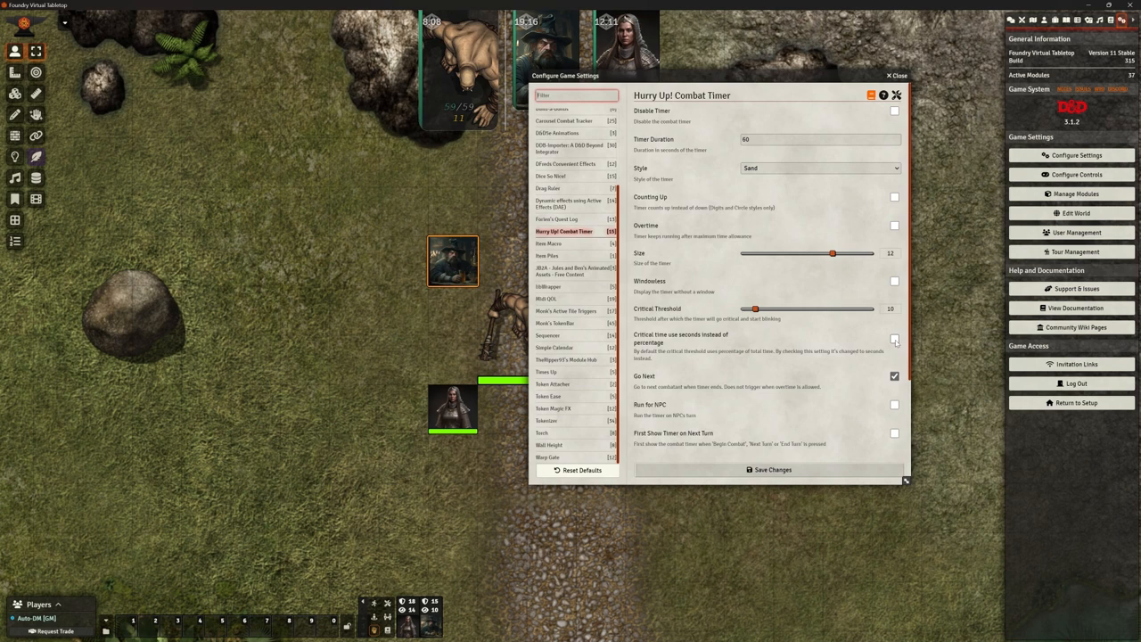
{"action": "left_click", "coordinate": [891, 339]}
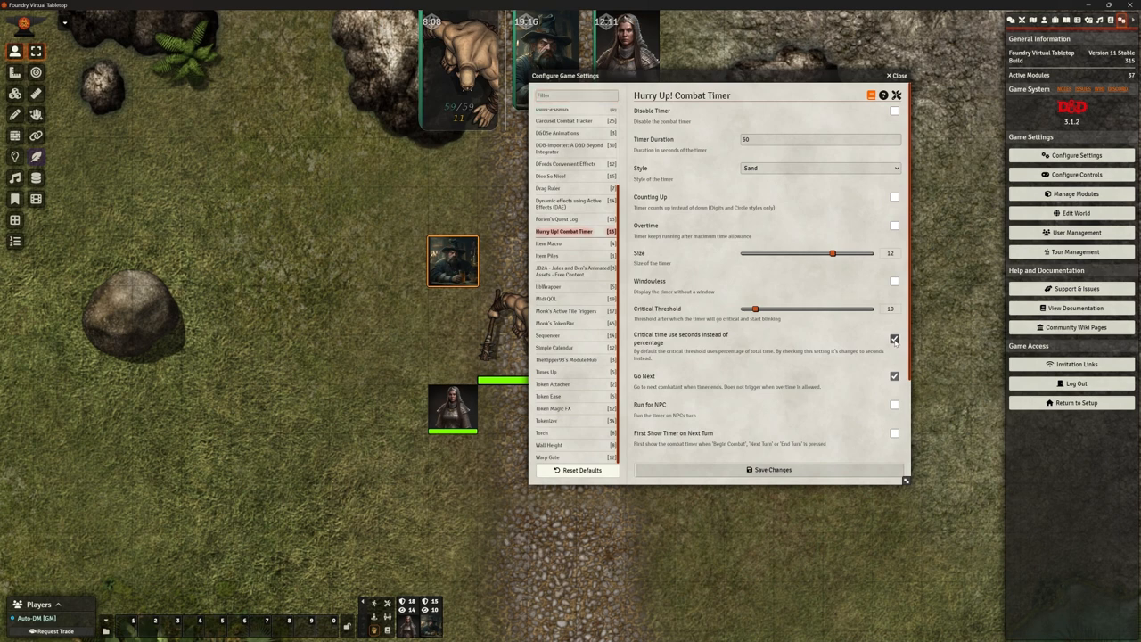
{"action": "left_click", "coordinate": [818, 140]}
{"action": "type", "text": "20"}
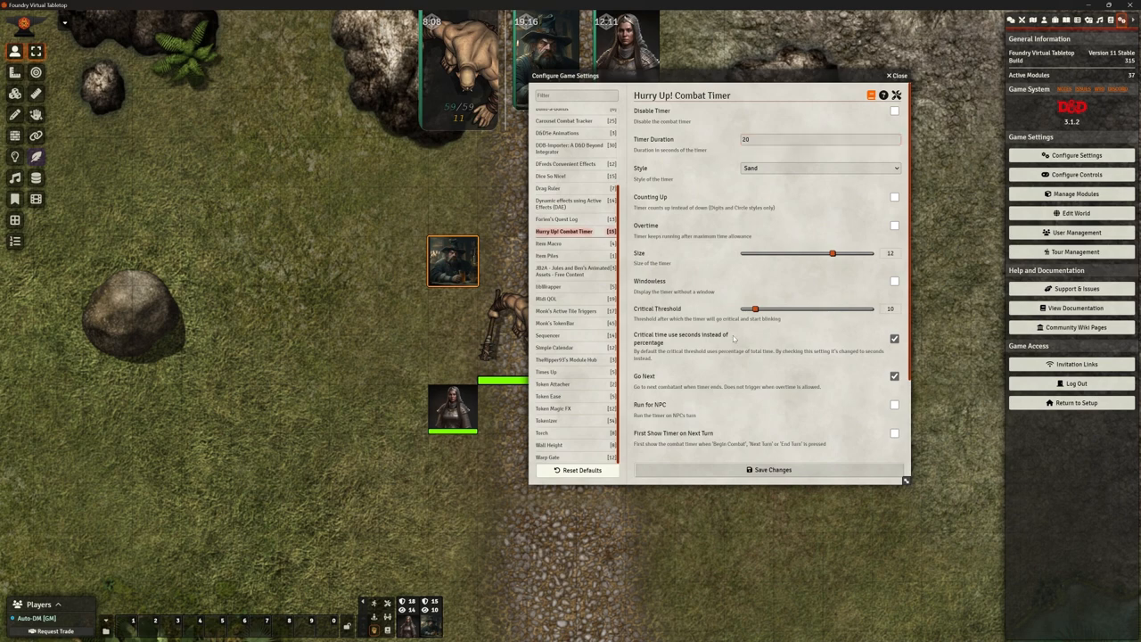
{"action": "left_click", "coordinate": [894, 77]}
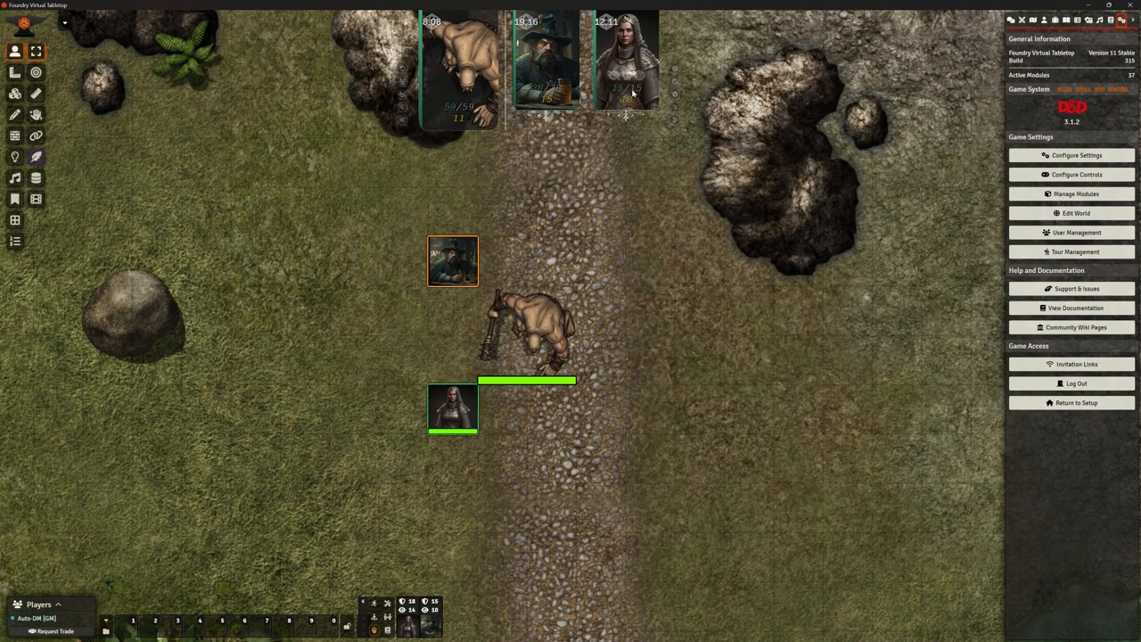
Step: Reset the combat tracker so Sorryman's turn starts with the hourglass running
{"action": "left_click", "coordinate": [674, 105]}
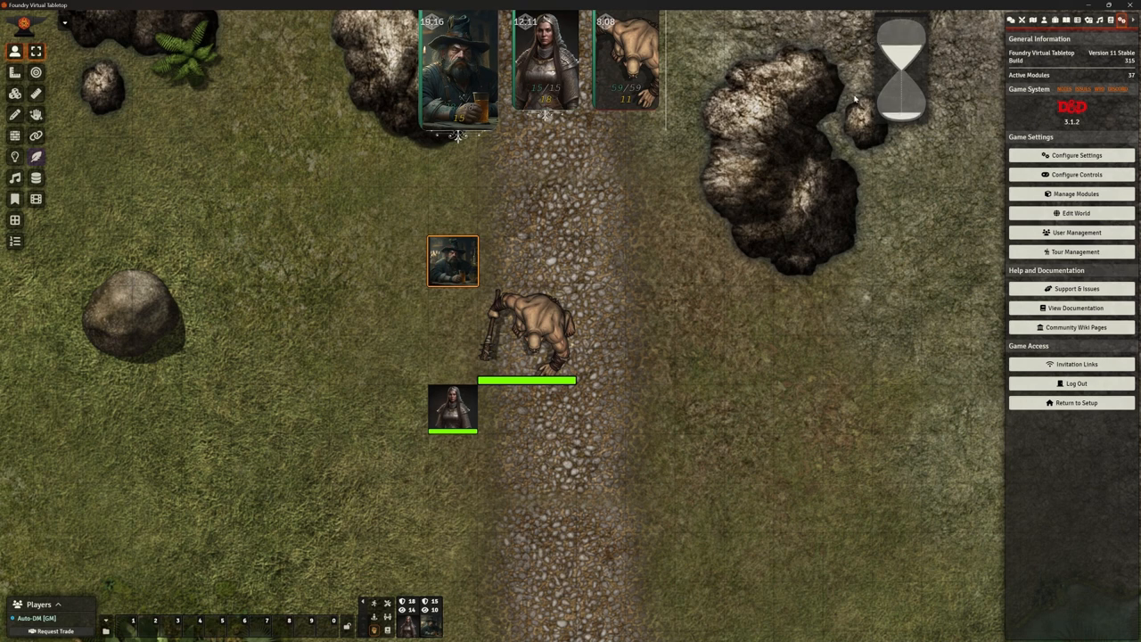
{"action": "mouse_move", "coordinate": [790, 299]}
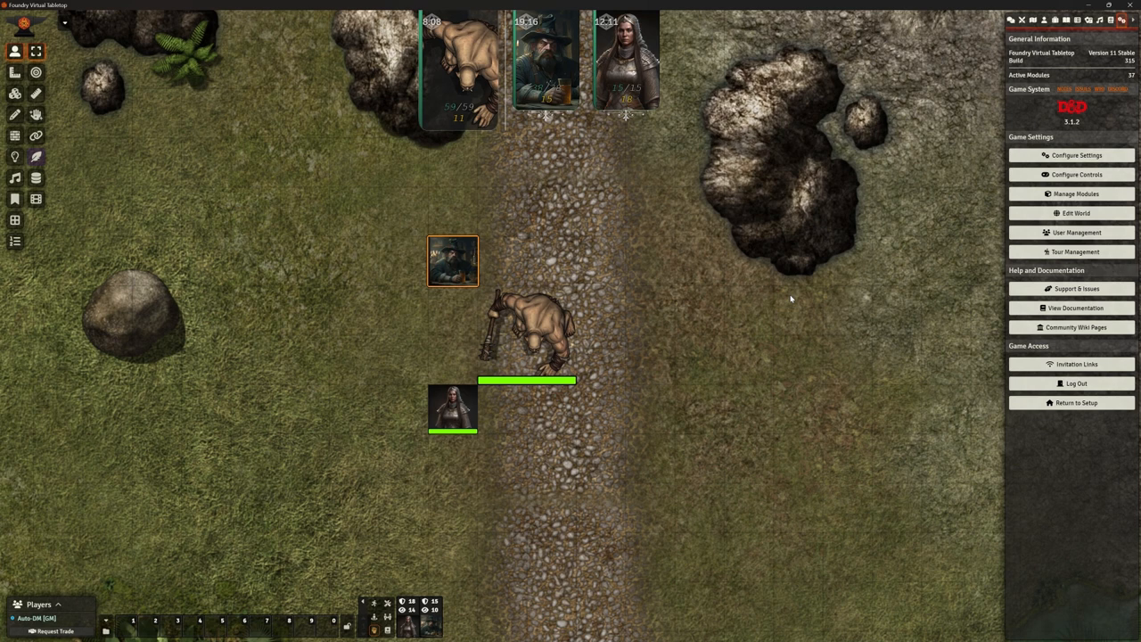
Step: Select the Ogre token on the map once the timer has advanced turns to it
{"action": "left_click", "coordinate": [528, 334]}
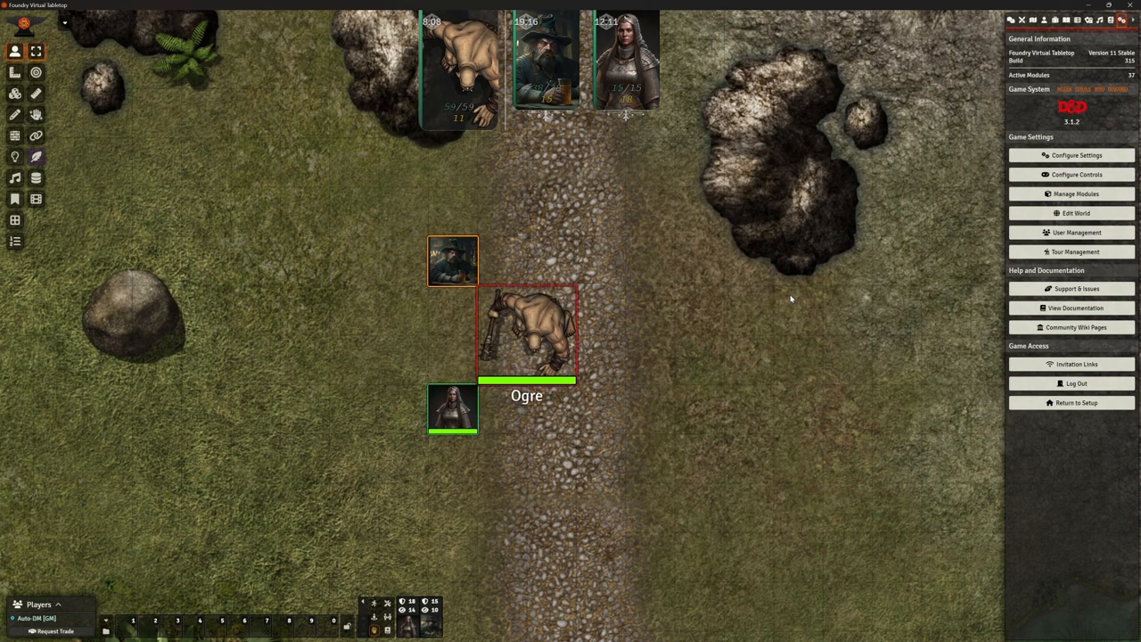